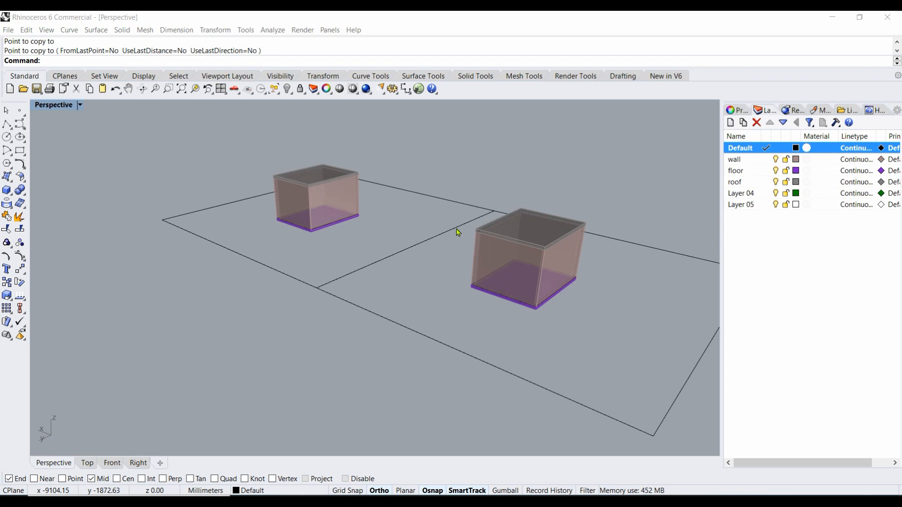
mouse_move(442, 233)
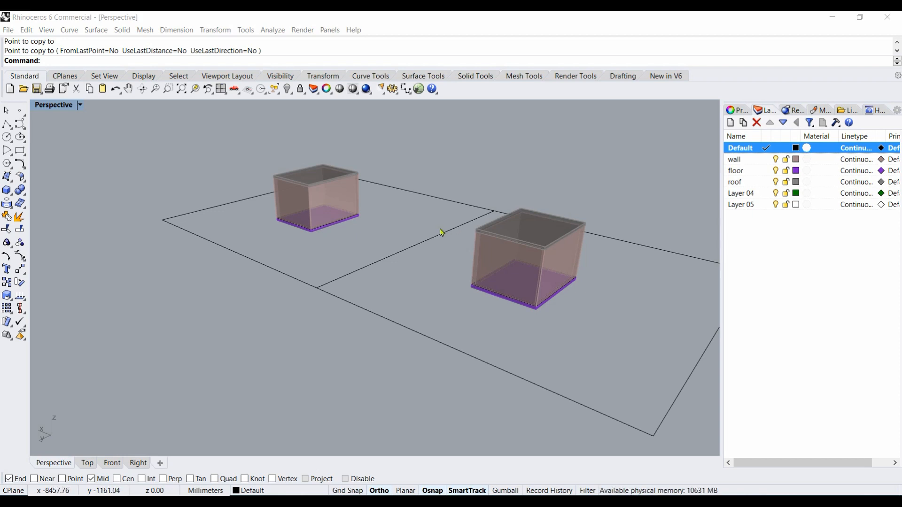
mouse_move(406, 236)
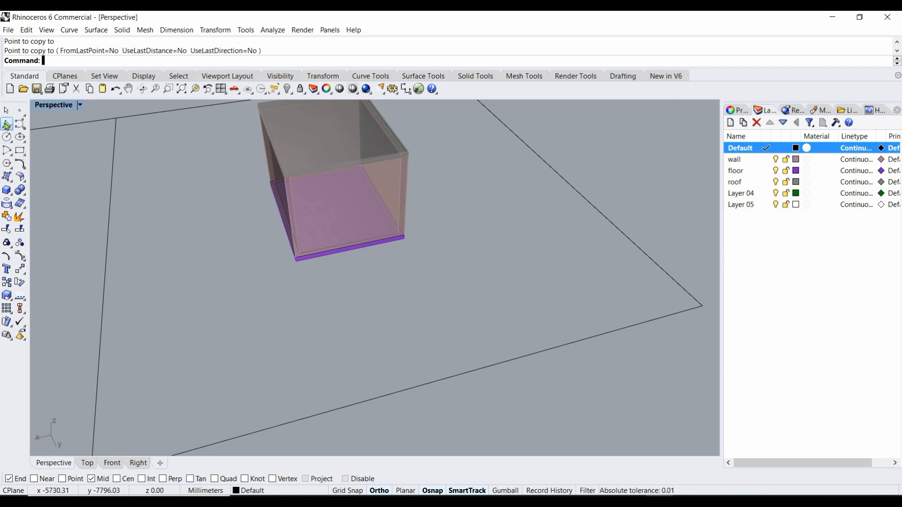
mouse_move(18, 151)
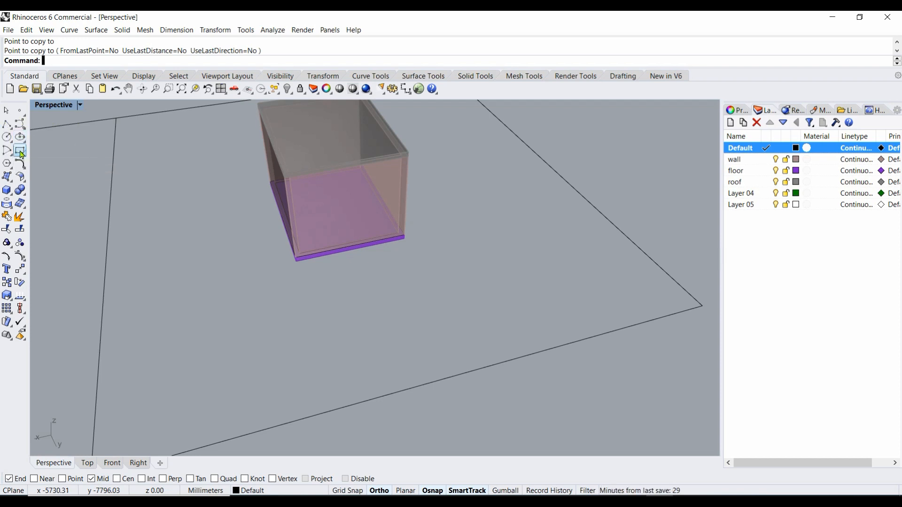
Step: Draw a 1200 by 1700 rectangle on the ground plane and move it to a new spot
click(19, 151)
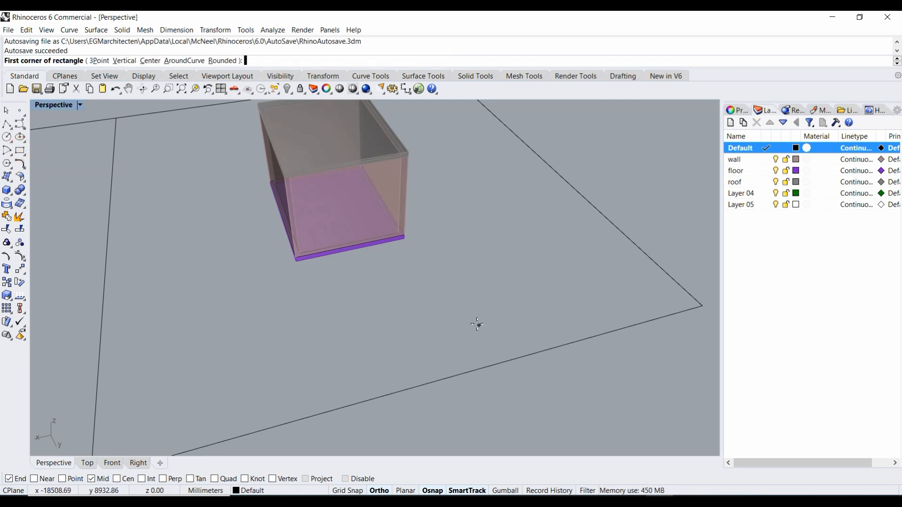
mouse_move(472, 322)
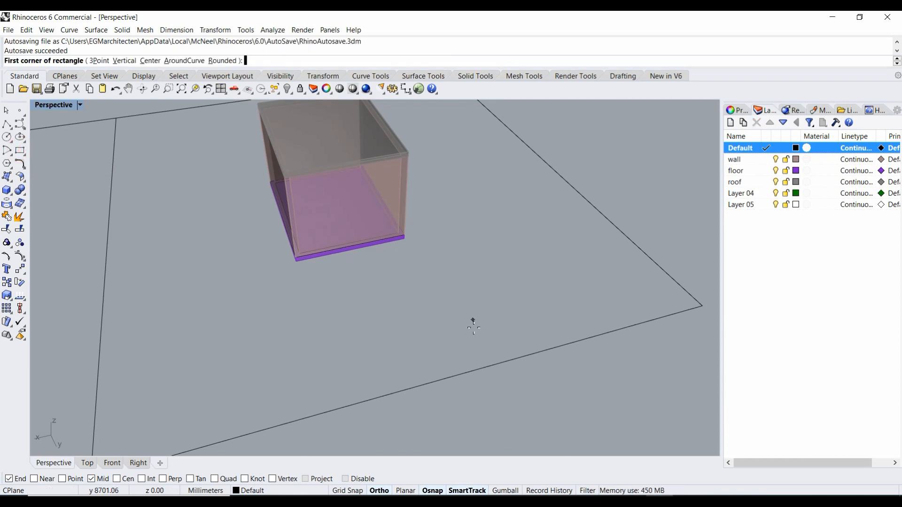
click(475, 328)
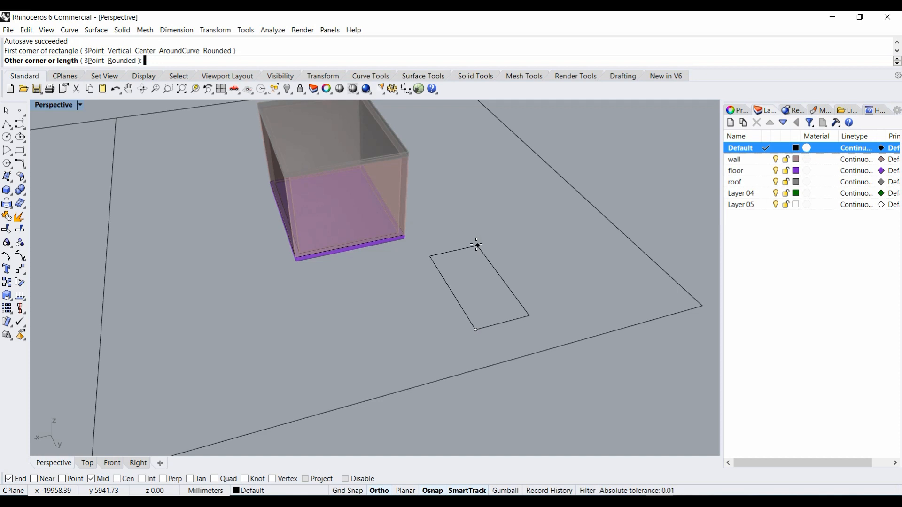
text(1200)
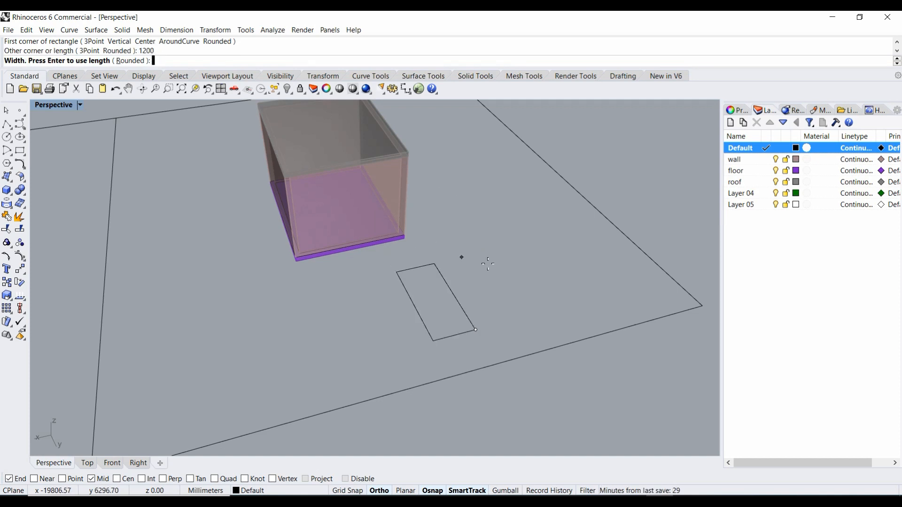
mouse_move(439, 270)
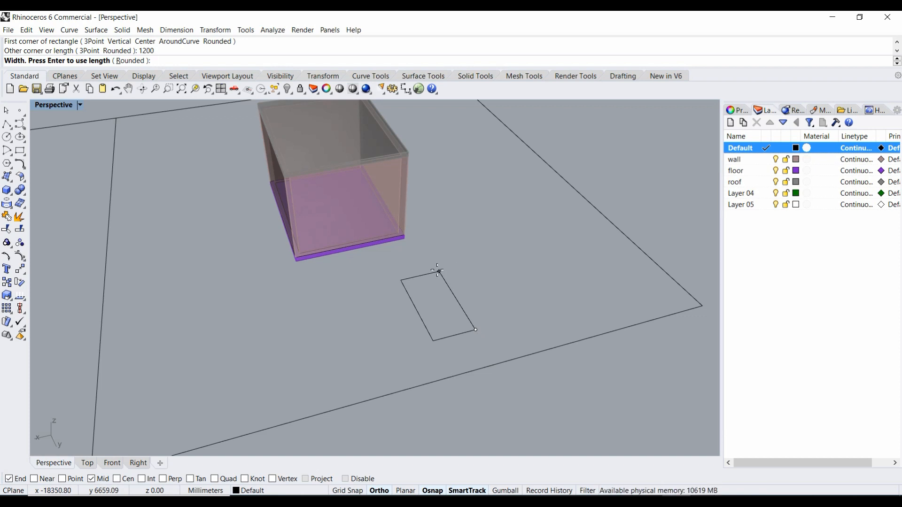
text(1700)
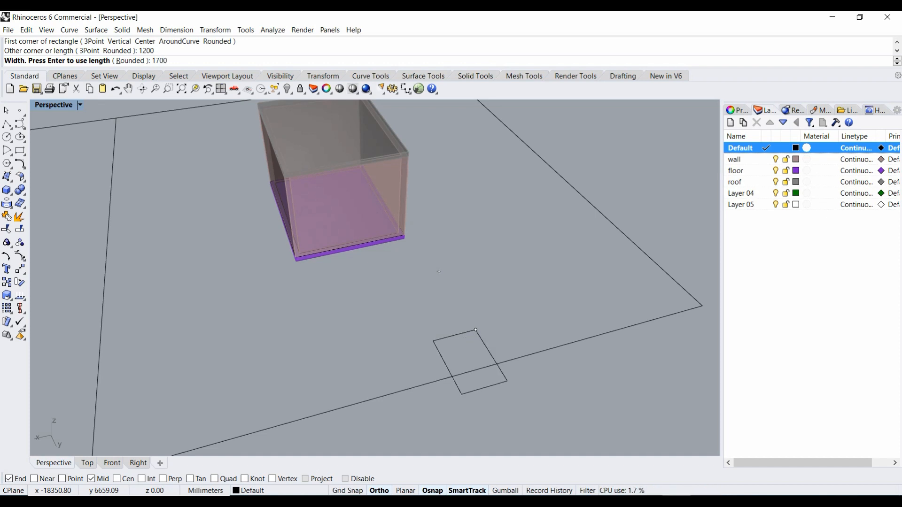
click(475, 331)
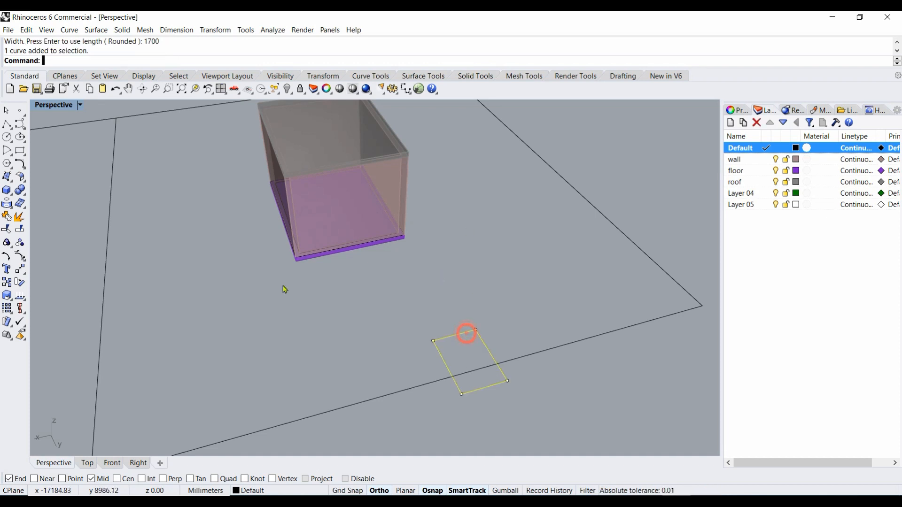
click(467, 331)
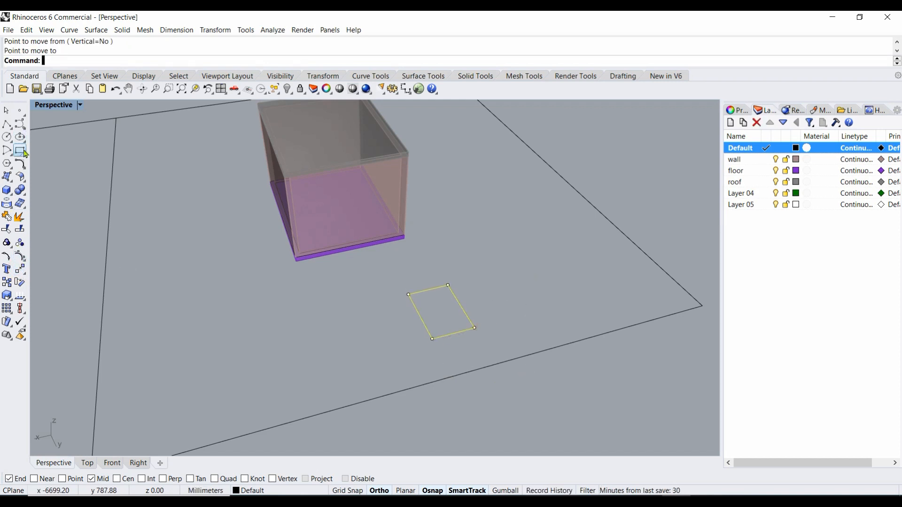
Step: Draw a second rectangle measuring 900 by 2300 beside it
click(514, 336)
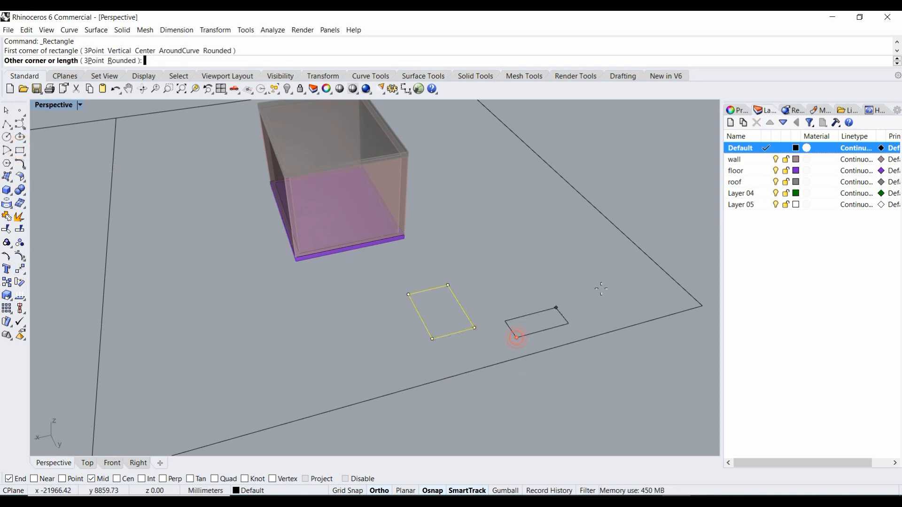
text(9)
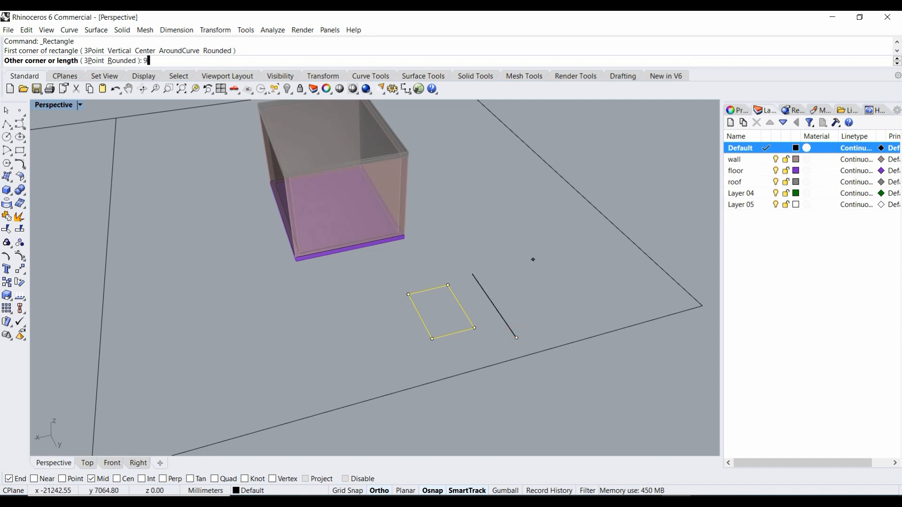
text(00)
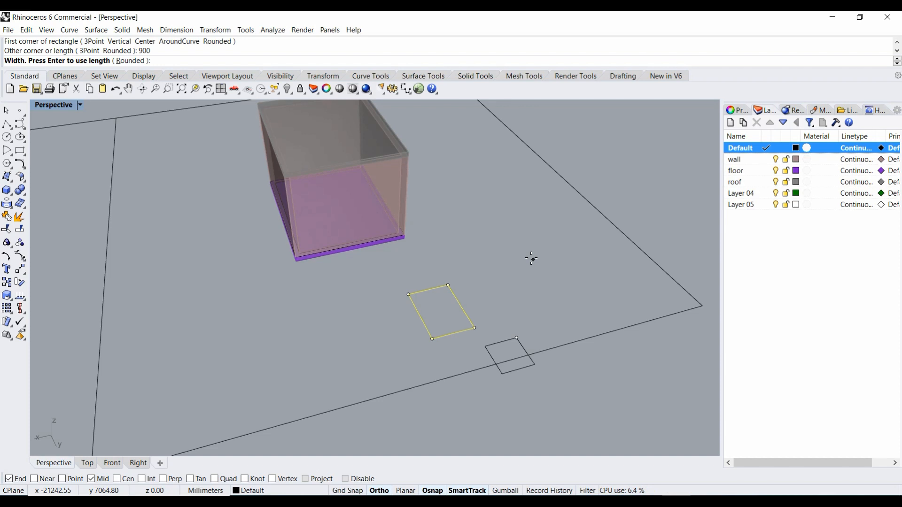
text(2300)
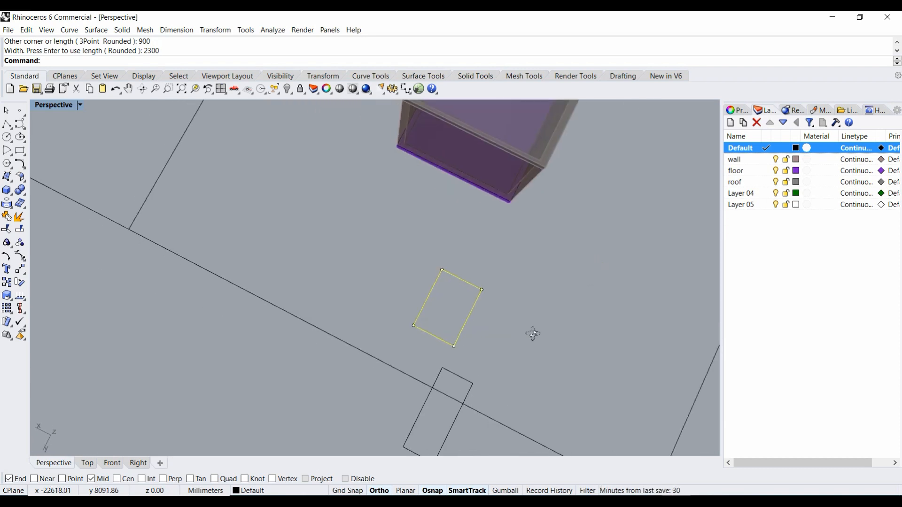
Step: Move the 900 by 2300 rectangle to sit close beside the first rectangle
click(529, 401)
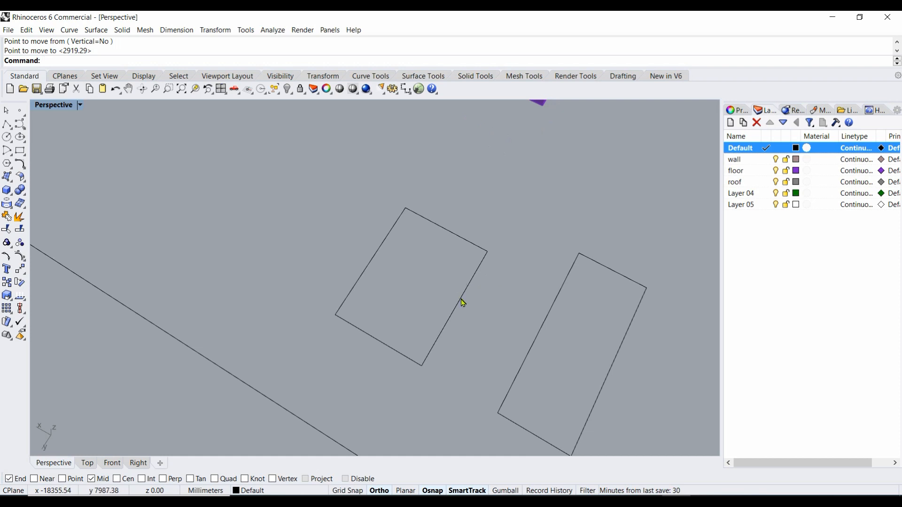
mouse_move(380, 261)
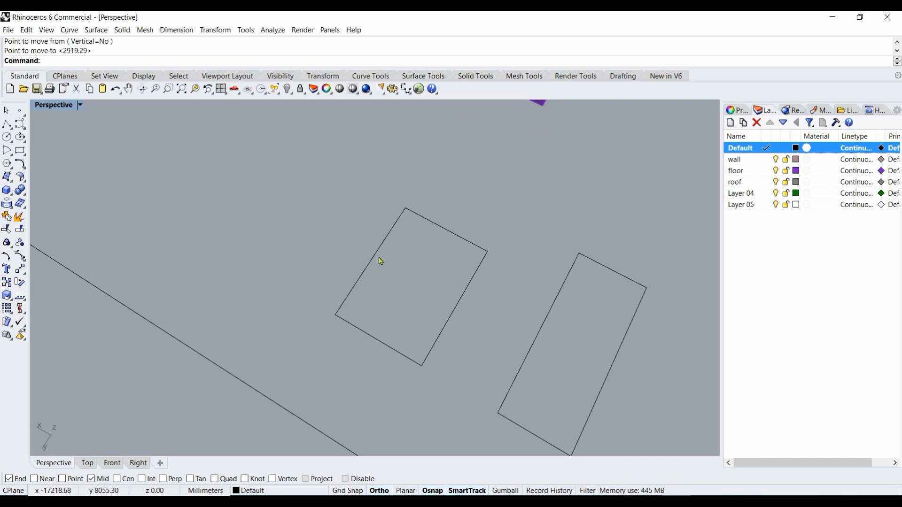
Step: Offset each rectangle 50 inward to create double-lined frame profiles
click(408, 288)
text(Offset)
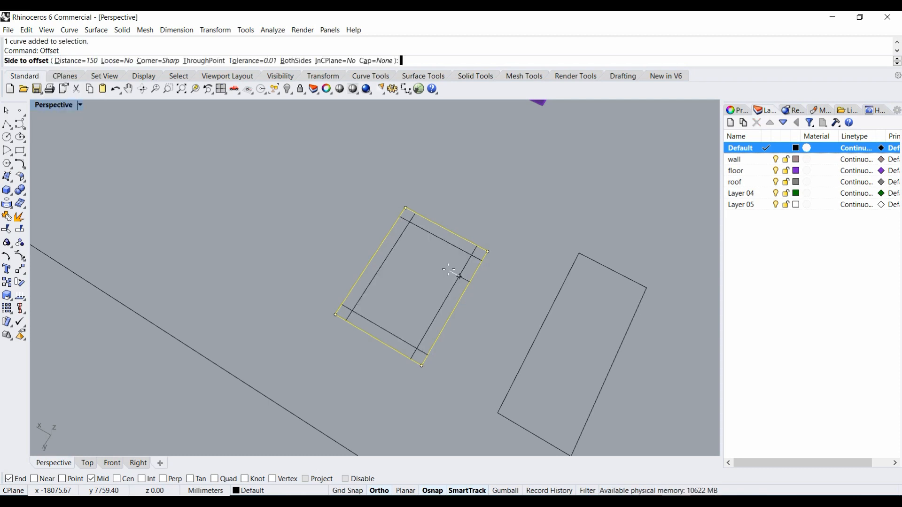
mouse_move(379, 227)
text(50)
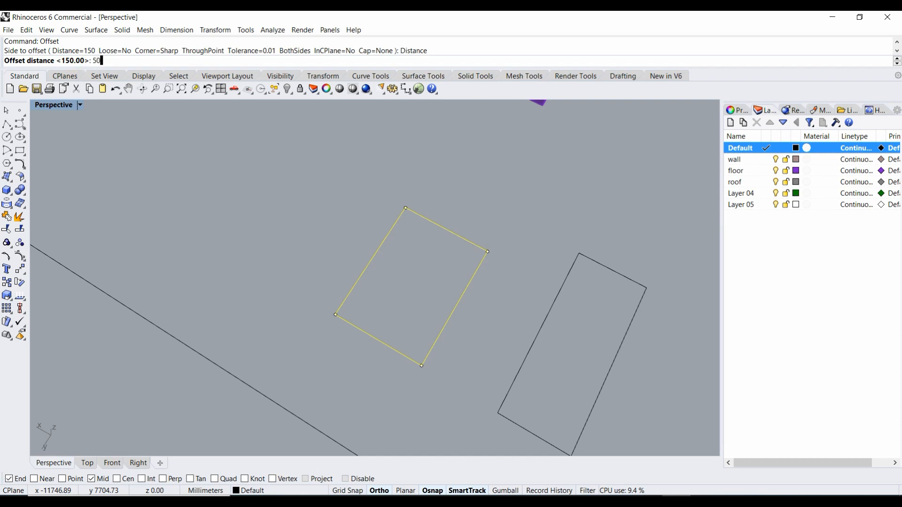
key(Return)
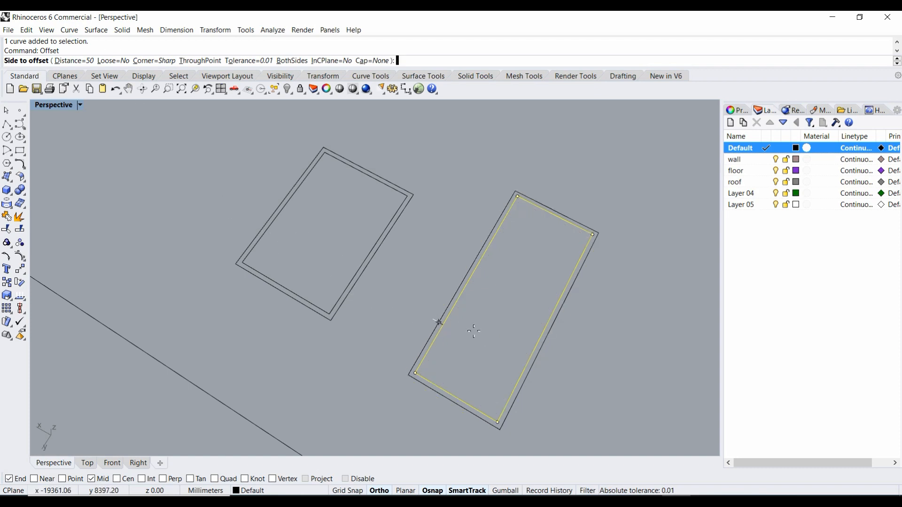
mouse_move(446, 308)
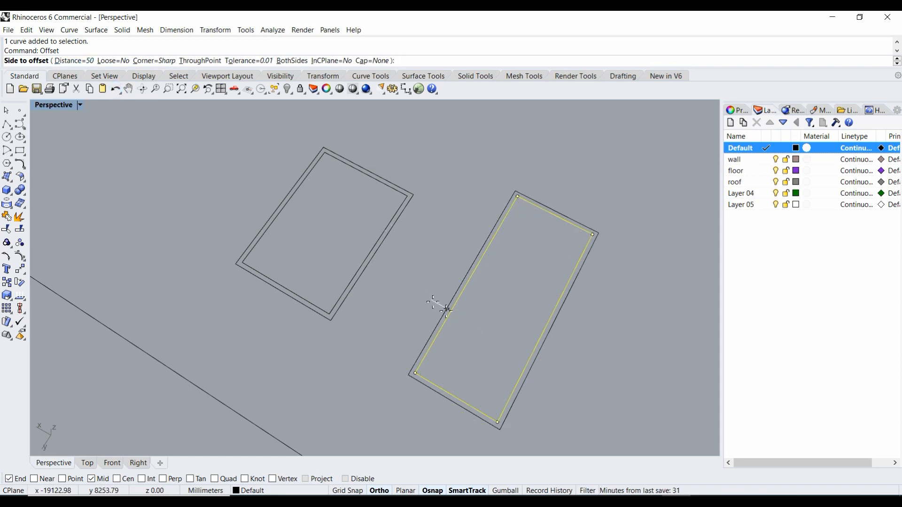
click(486, 338)
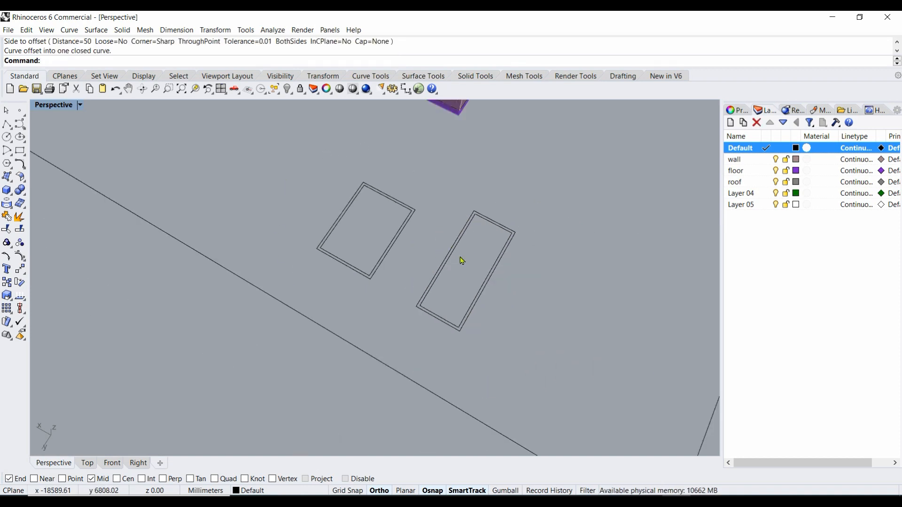
scroll(up, 3)
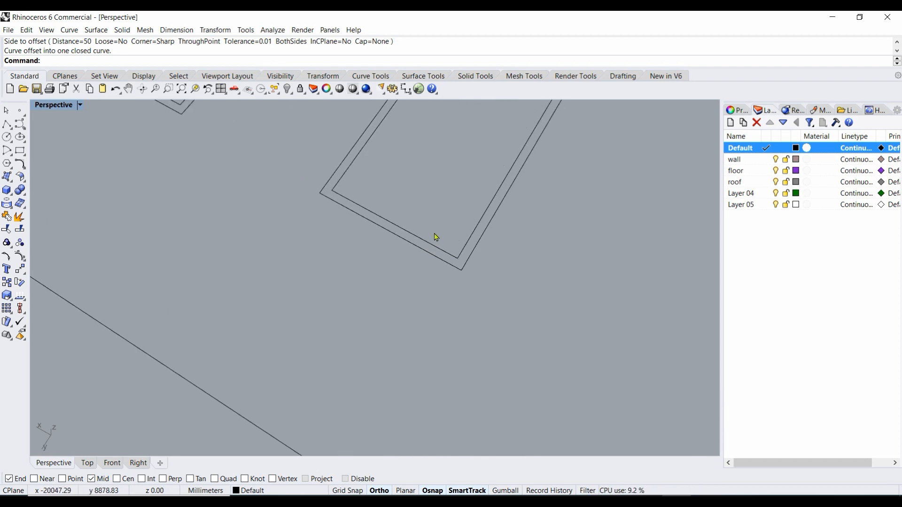
Step: Select the tall frame's inner outline and its corner points, then undo the unwanted move
click(339, 201)
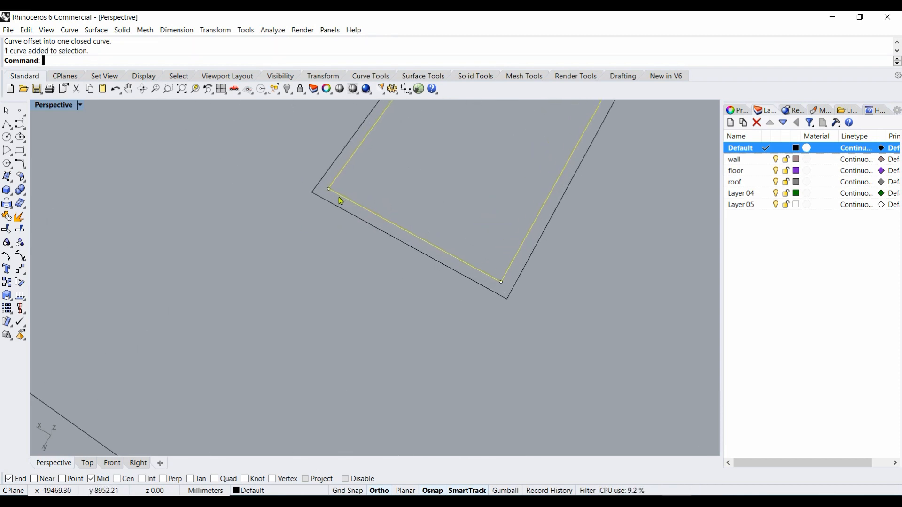
click(500, 282)
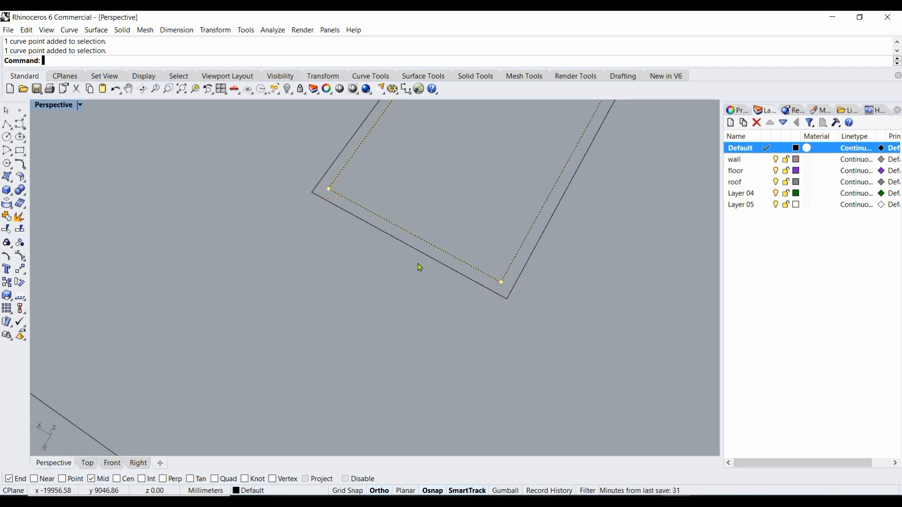
mouse_move(19, 275)
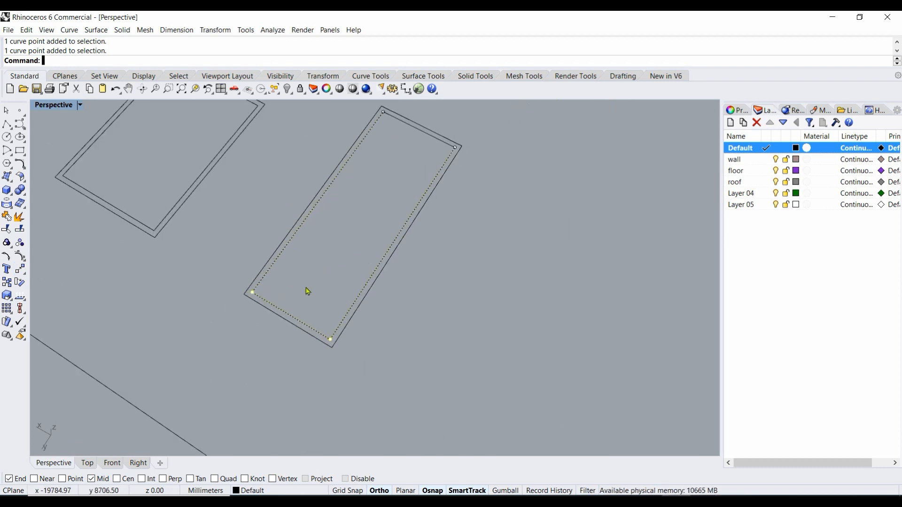
click(19, 270)
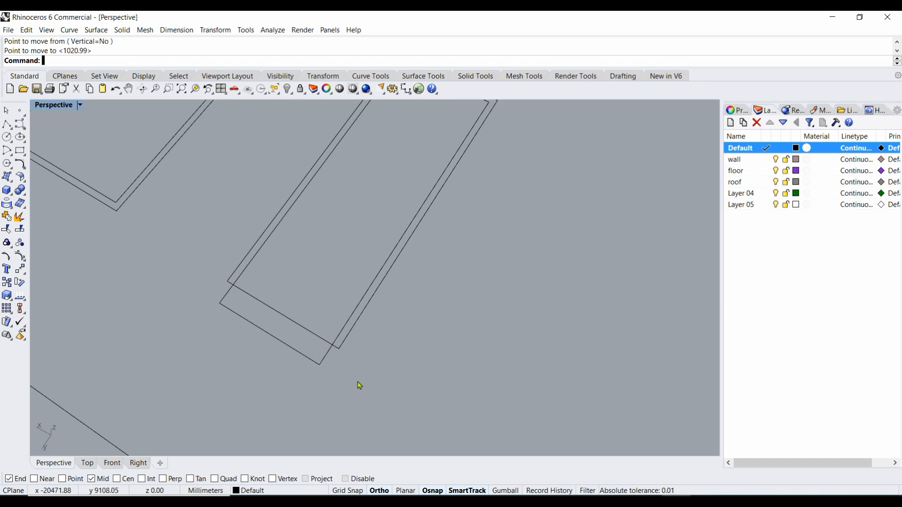
mouse_move(263, 255)
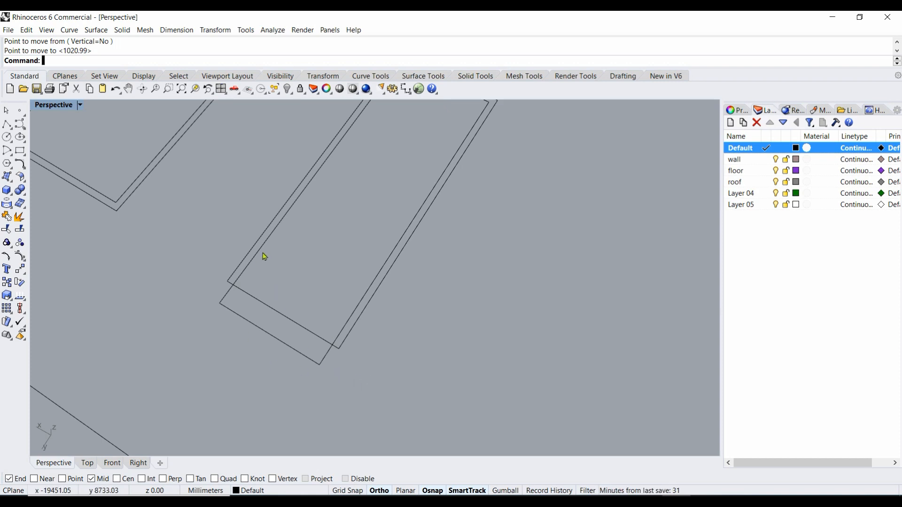
mouse_move(35, 279)
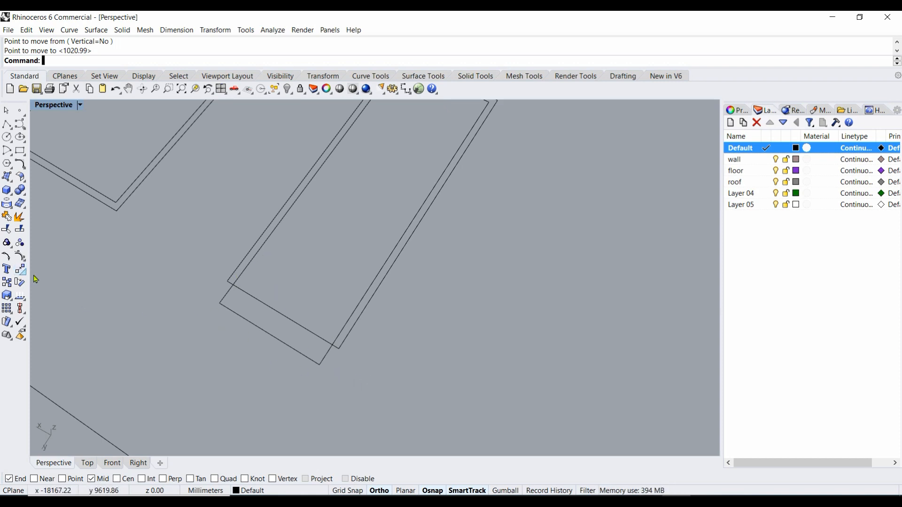
key(ctrl+z)
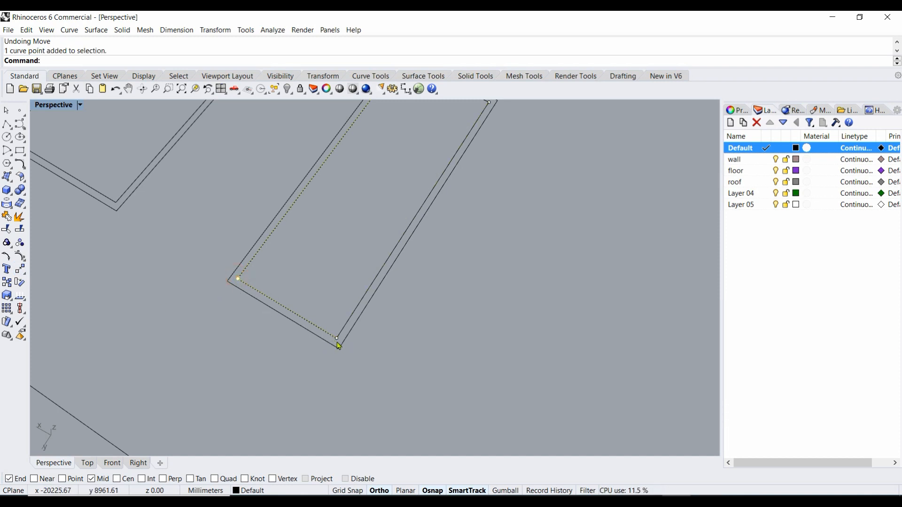
Step: Move the inner outline's bottom corner points down past the outer outline's bottom edge
click(337, 337)
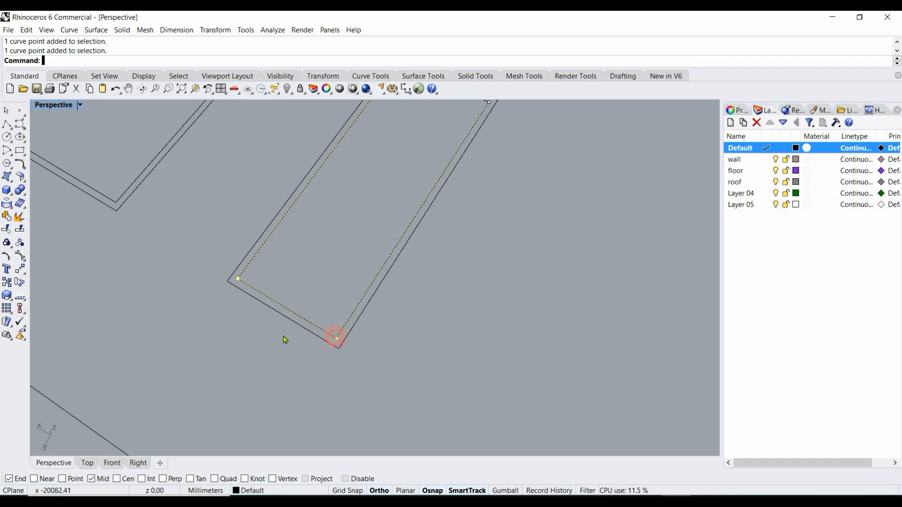
mouse_move(7, 269)
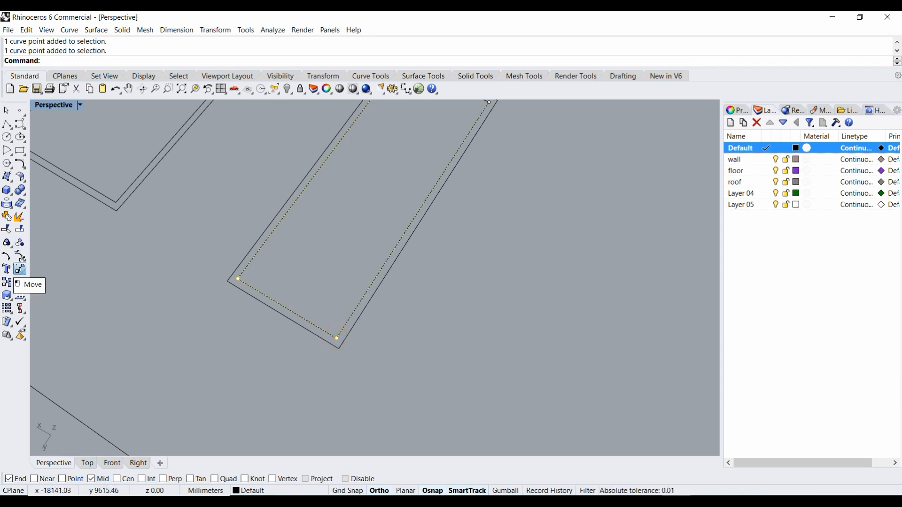
click(237, 279)
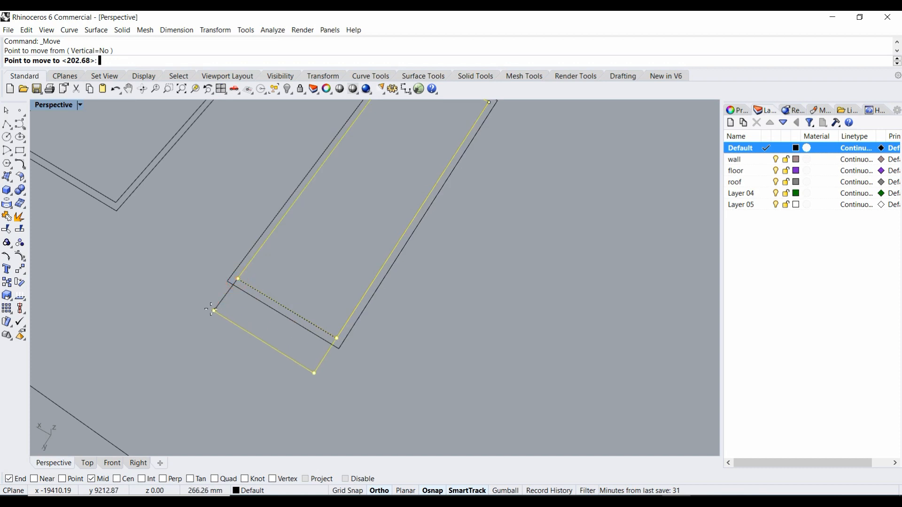
click(316, 373)
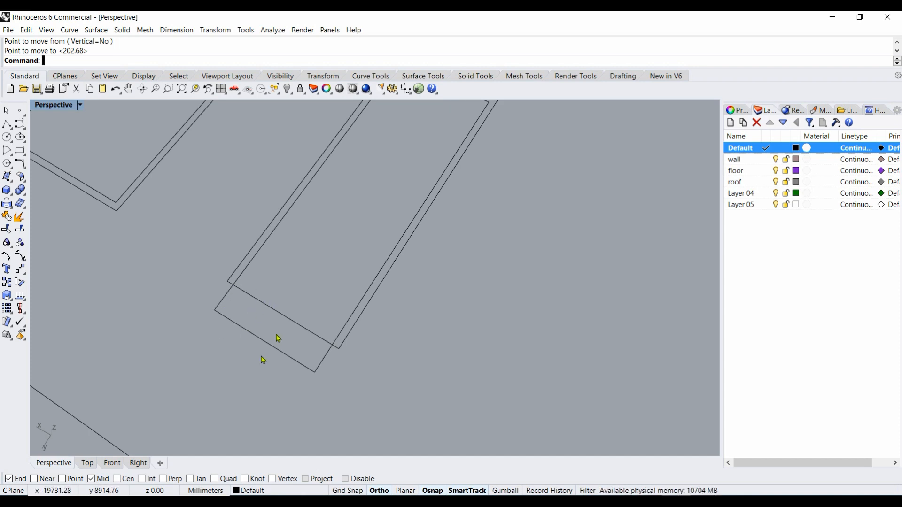
Step: Trim away the overlapping bottom edges of the tall frame's two outlines
click(292, 301)
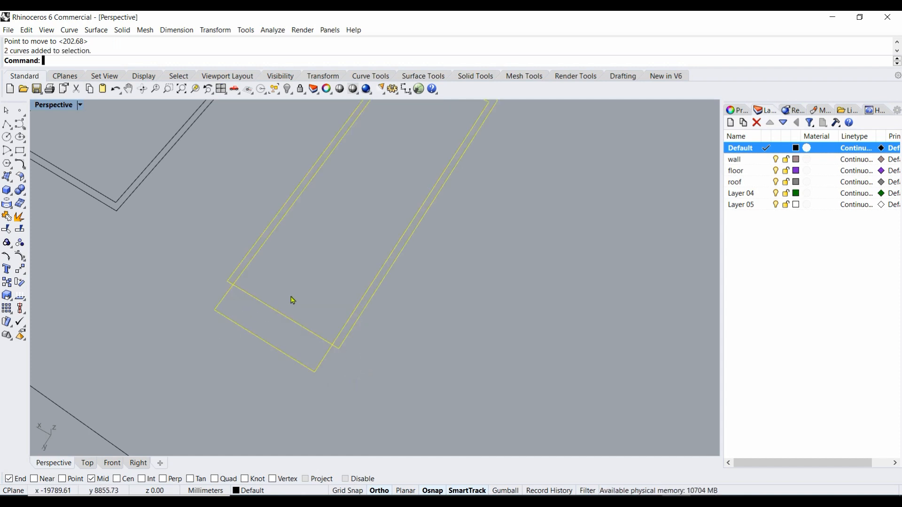
mouse_move(16, 232)
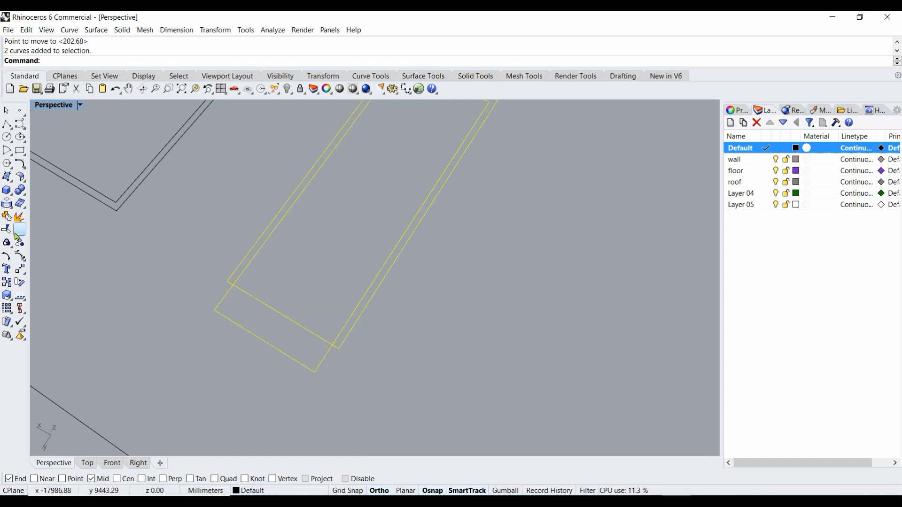
mouse_move(7, 231)
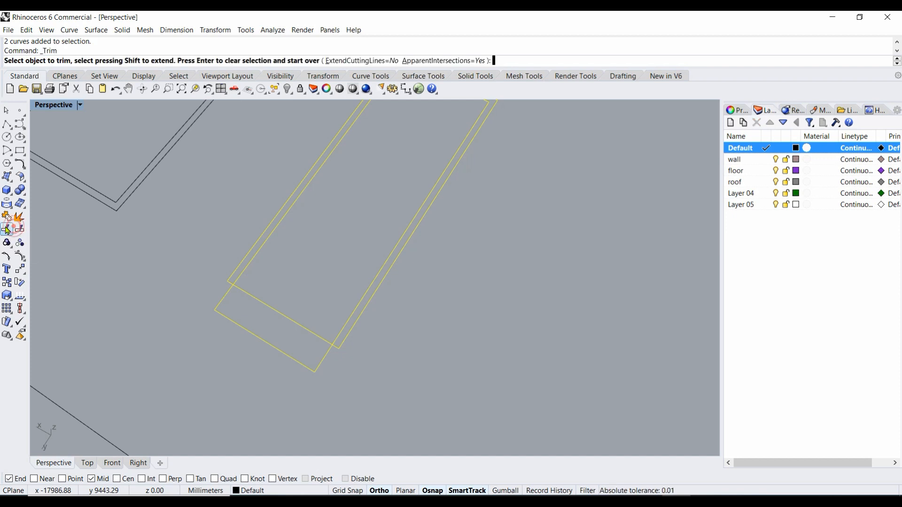
mouse_move(26, 68)
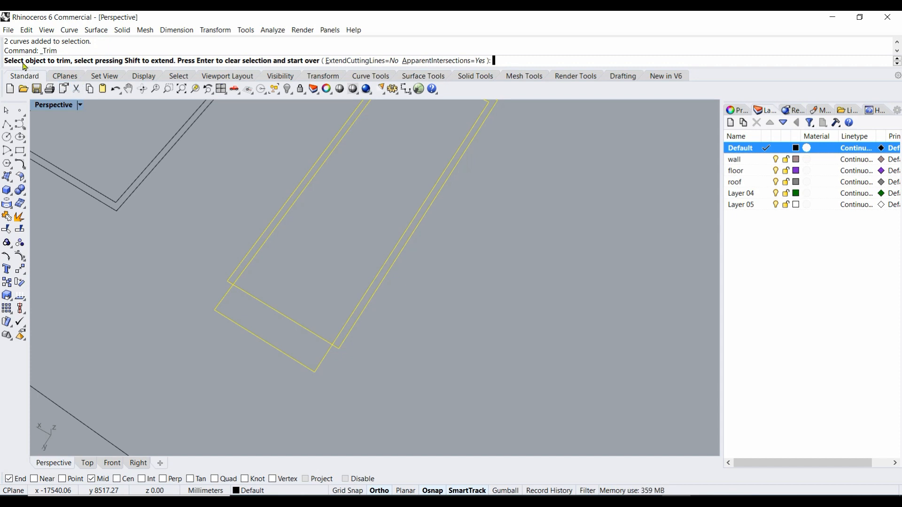
mouse_move(243, 351)
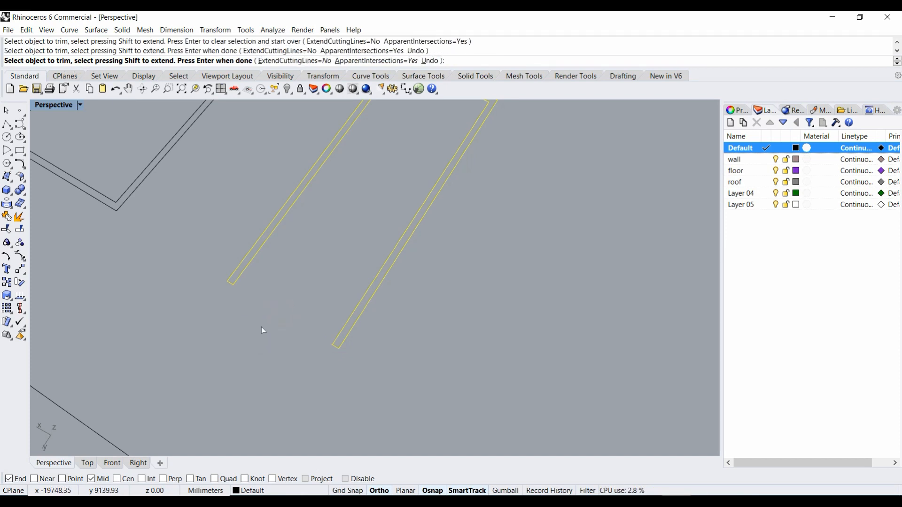
click(259, 327)
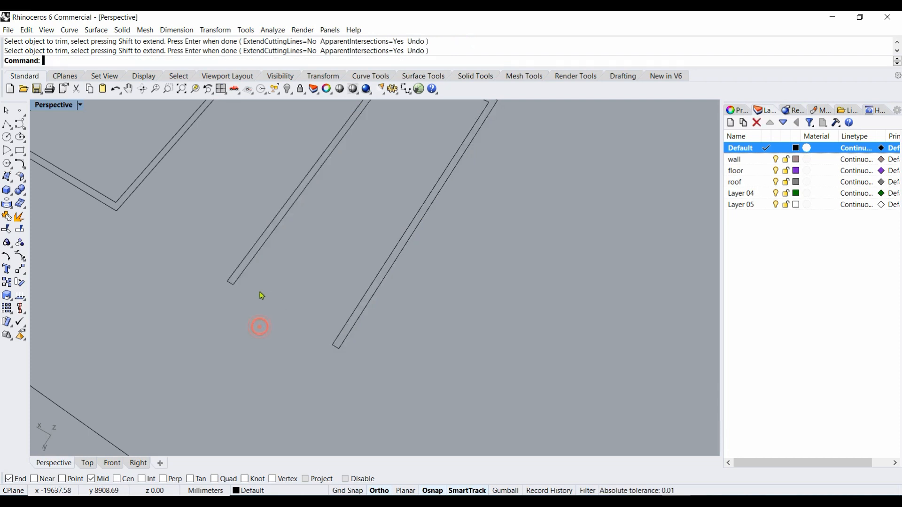
click(265, 254)
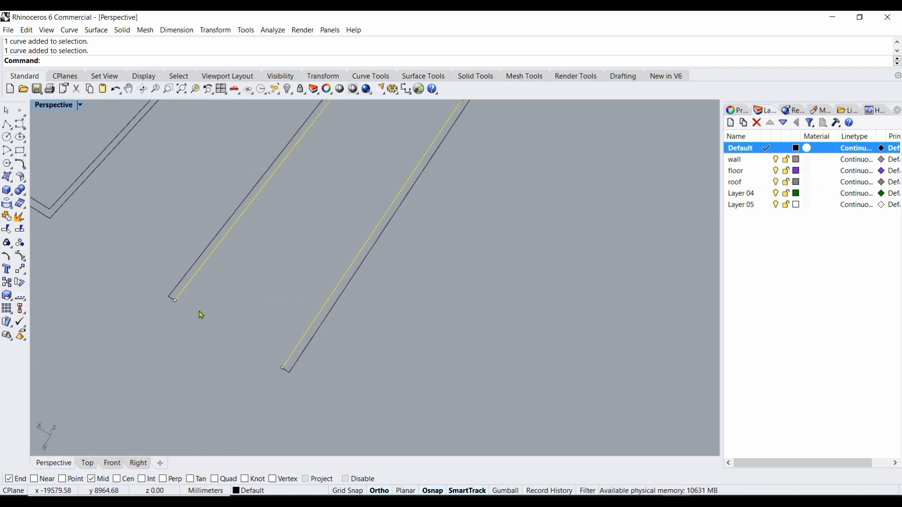
mouse_move(194, 331)
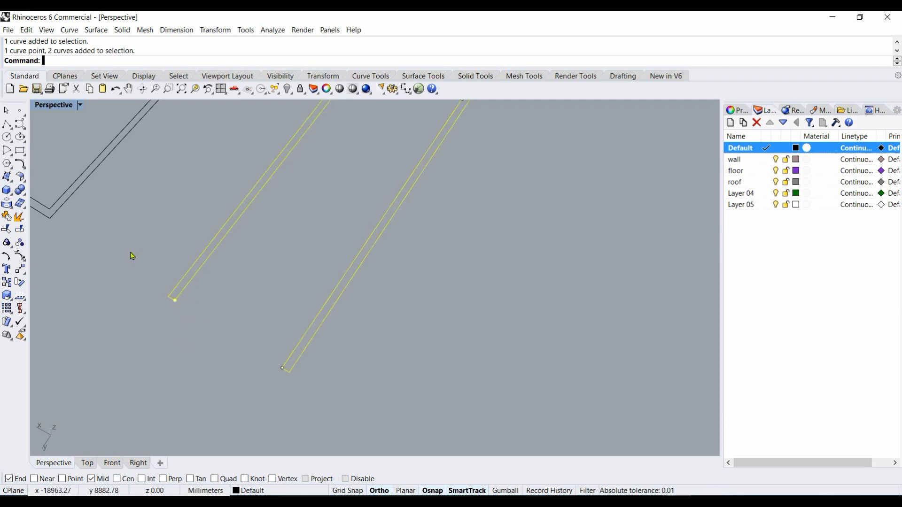
mouse_move(8, 217)
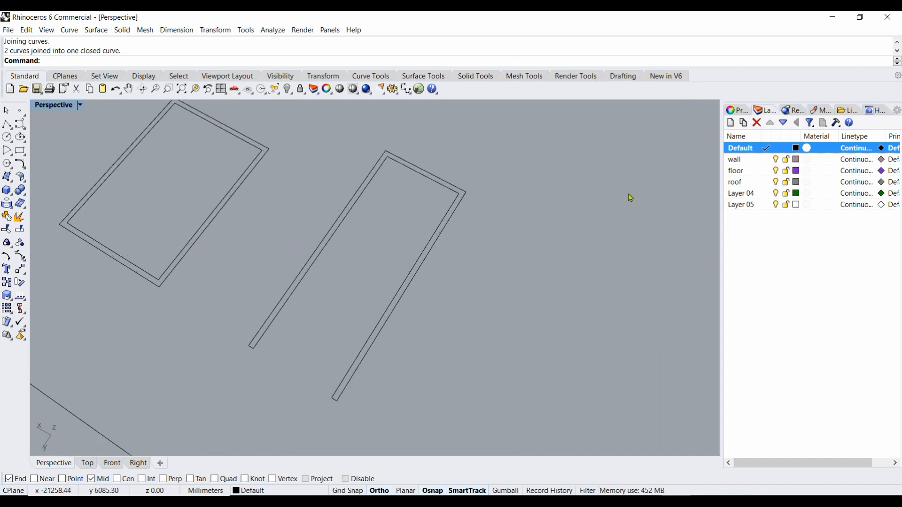
mouse_move(749, 199)
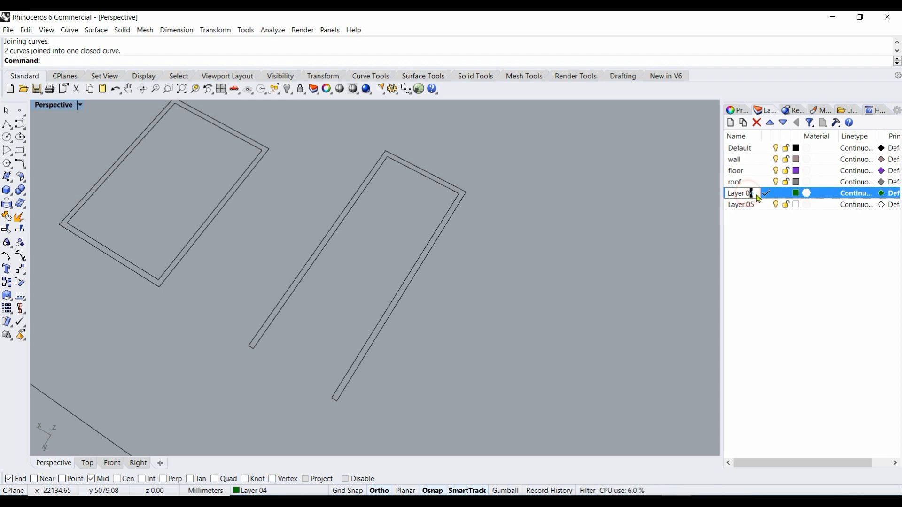
Step: Rename Layer 04 to frames and give it a deep brown layer colour
double_click(739, 193)
text(frames)
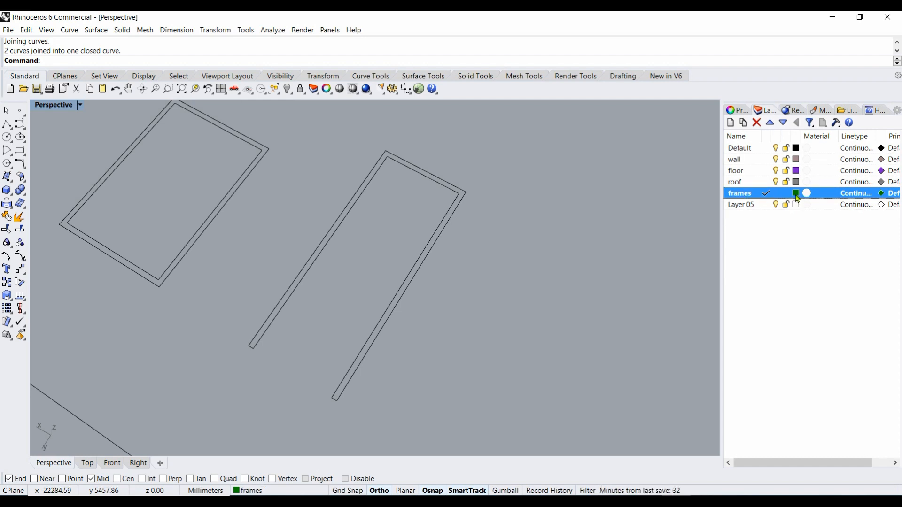
click(796, 196)
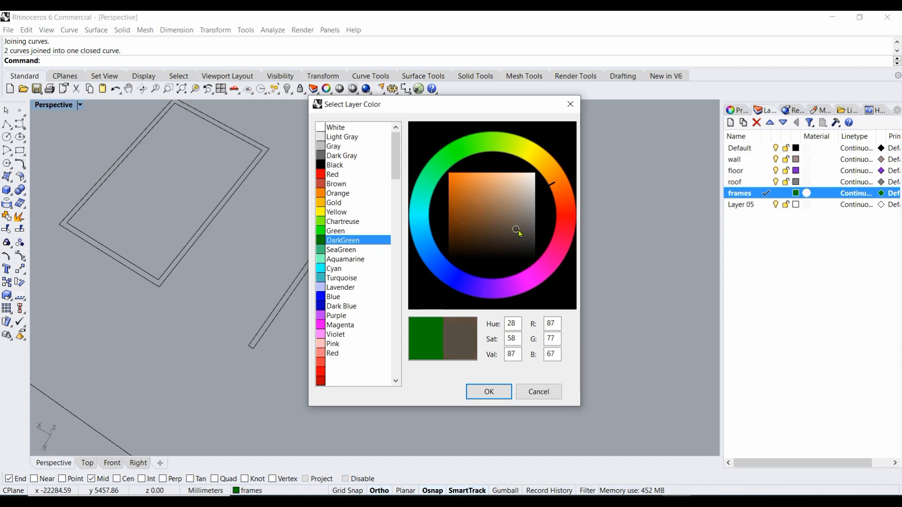
click(511, 213)
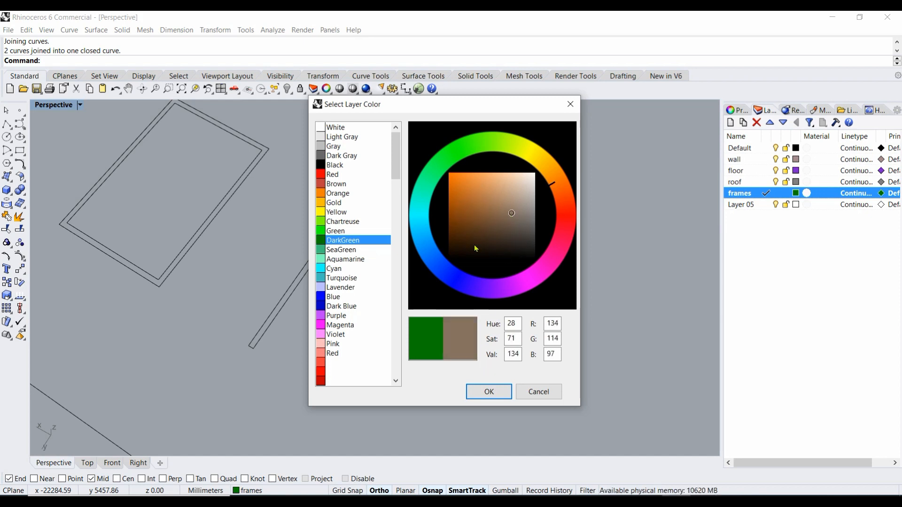
click(470, 231)
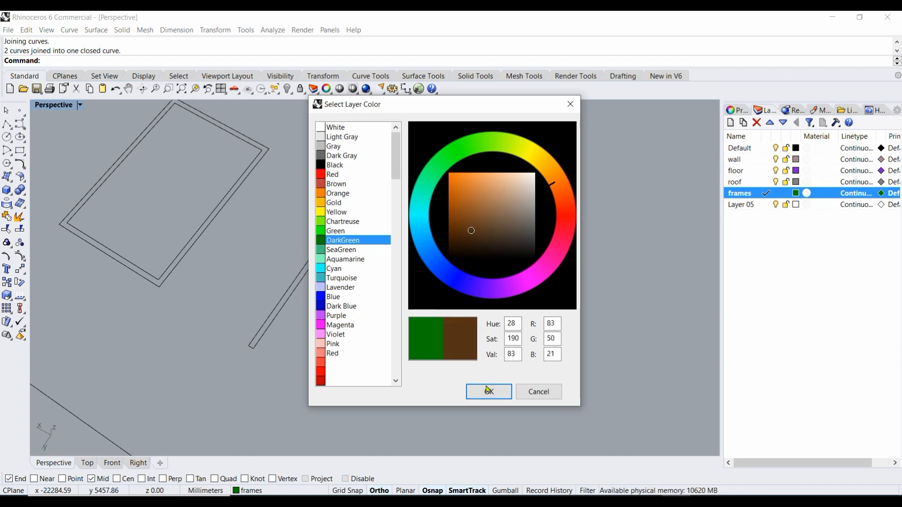
click(487, 391)
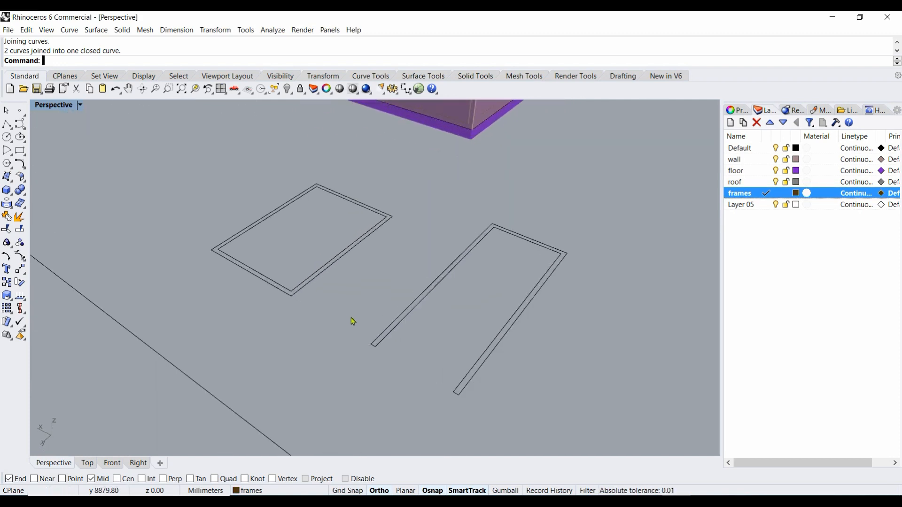
mouse_move(341, 273)
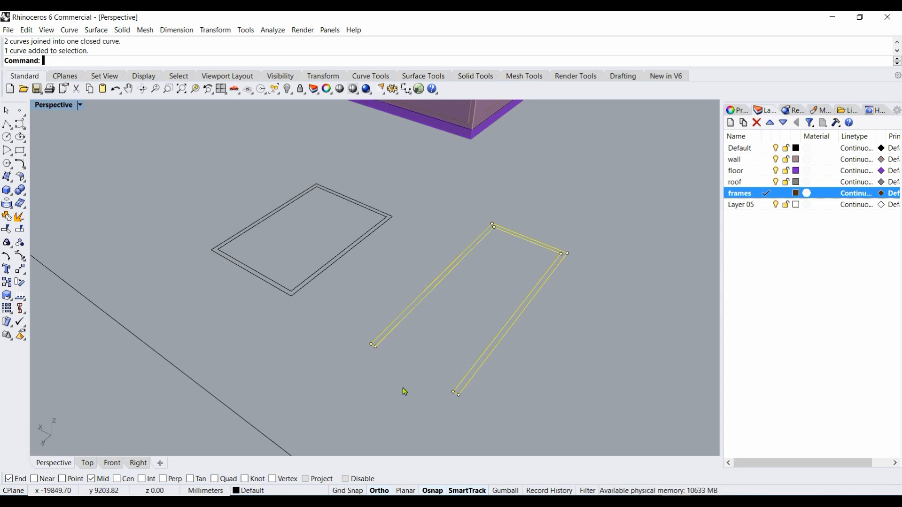
Step: Extrude the frame outlines with ExtrudeCrv as solids, distance 100, on the frames layer
text(ExtrudeCrv)
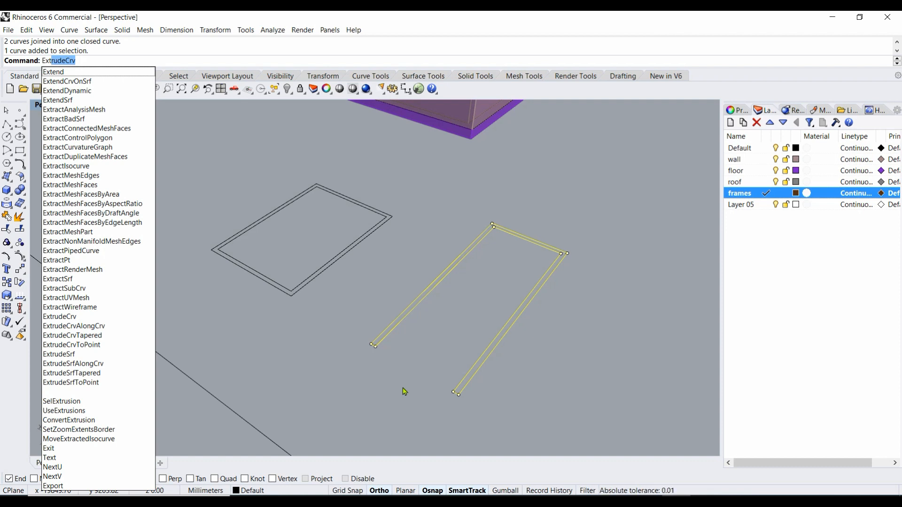
click(59, 317)
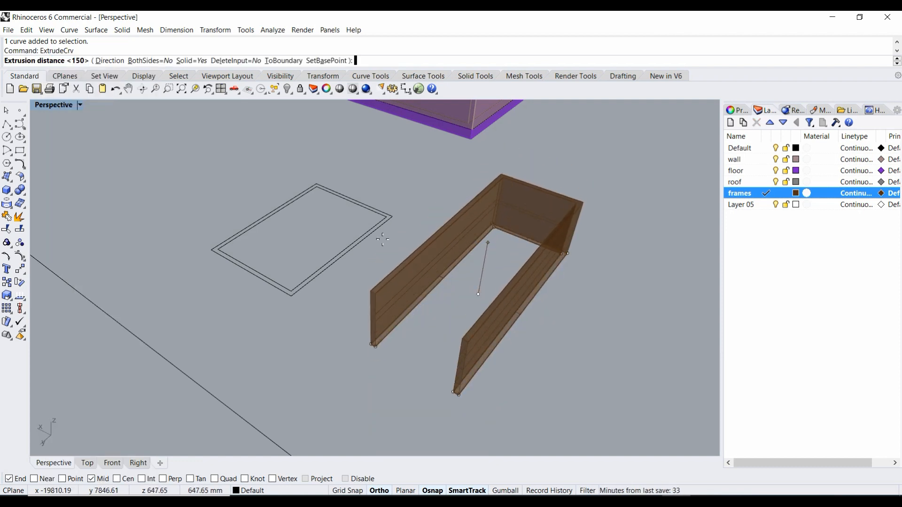
text(100)
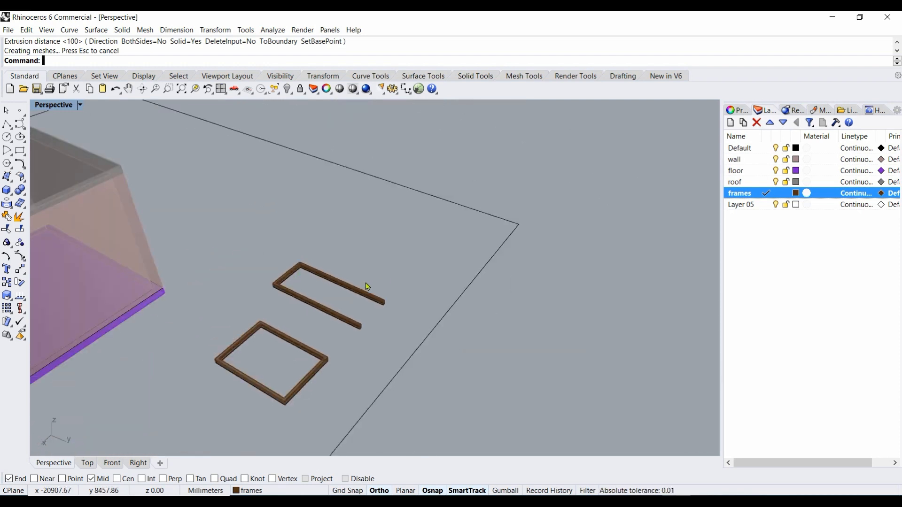
scroll(up, 3)
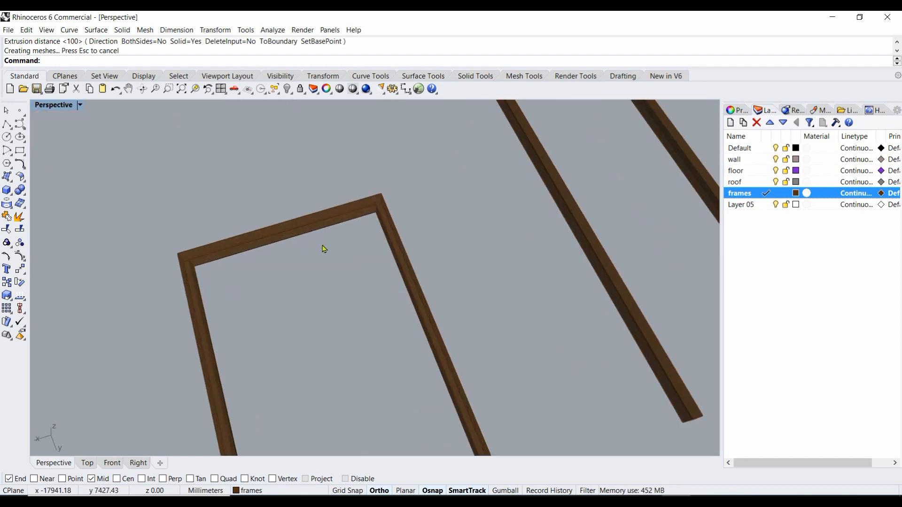
mouse_move(347, 259)
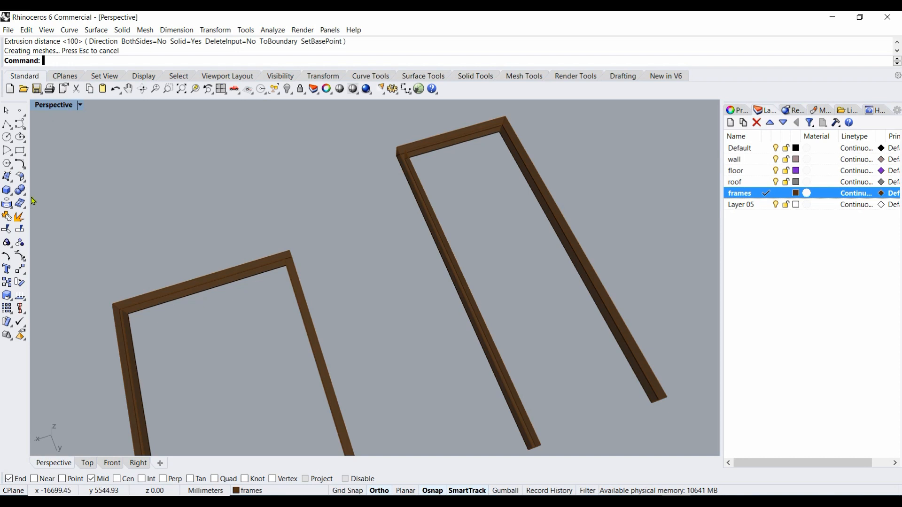
Step: Draw a rectangle across the U-frame opening, extrude it 50 as a solid panel, and make Layer 05 current
click(19, 150)
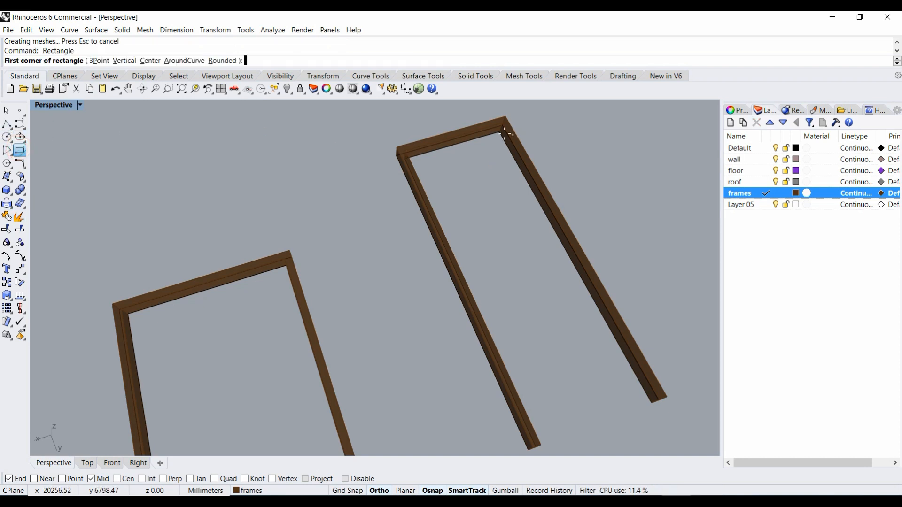
click(499, 131)
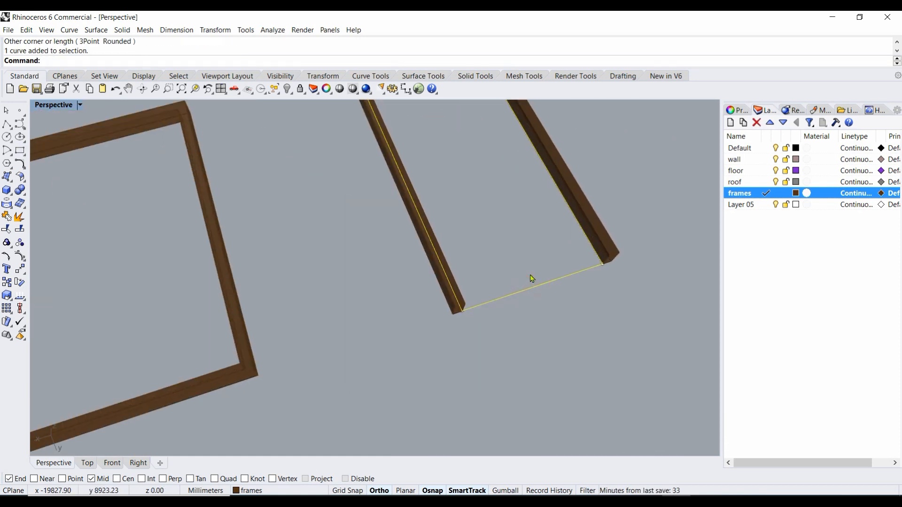
text(ExtrudeCrv)
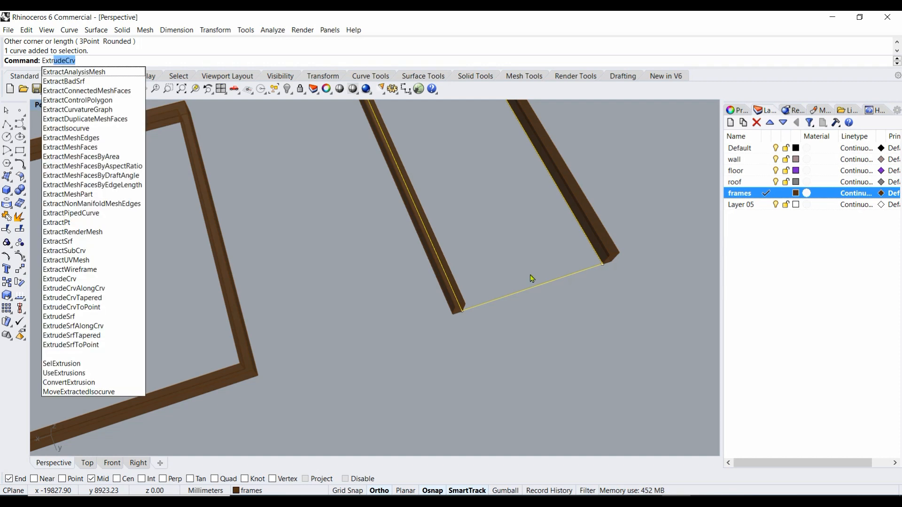
click(59, 279)
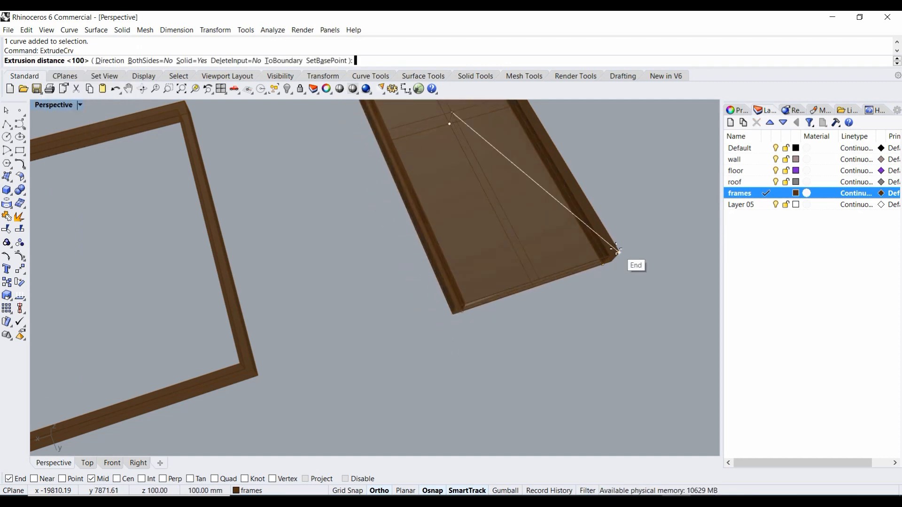
click(595, 263)
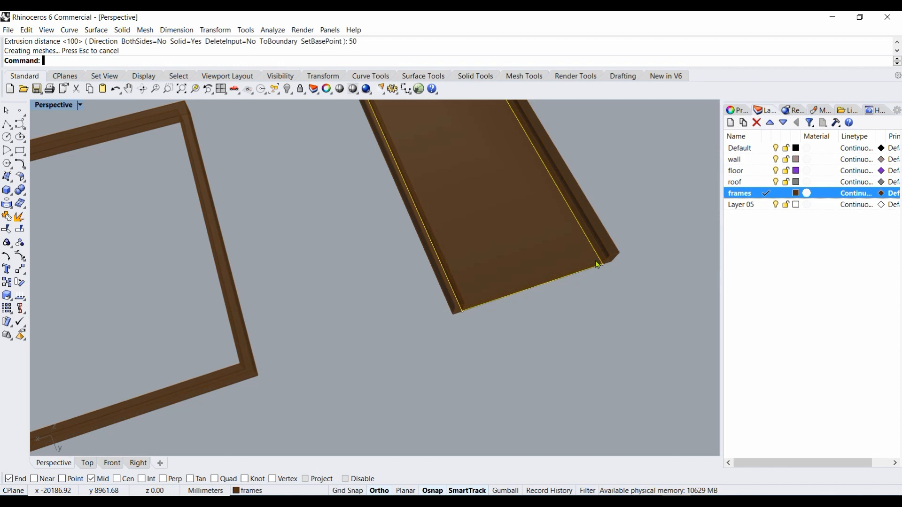
click(596, 265)
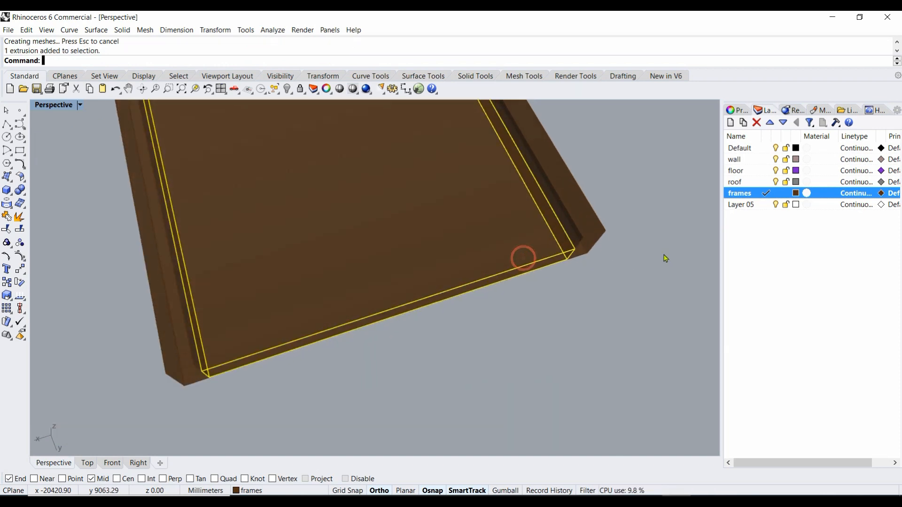
click(742, 204)
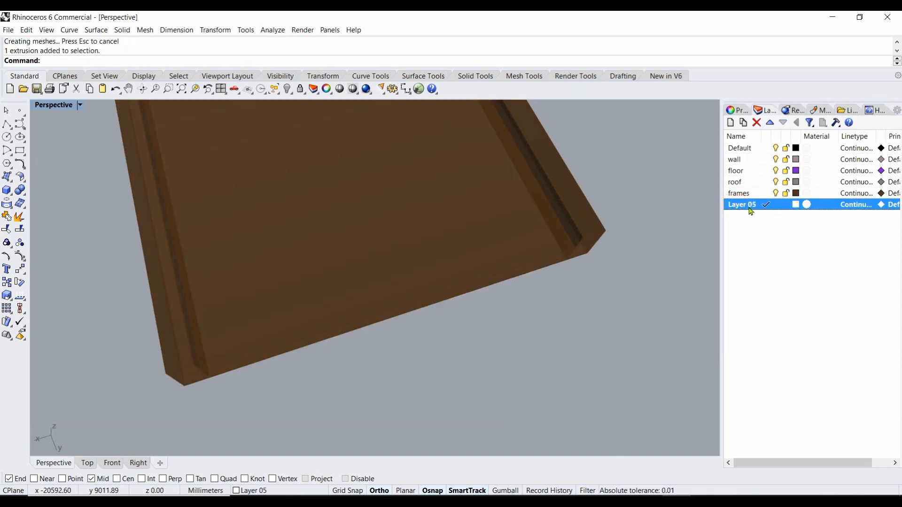
Step: Rename Layer 05 to door, keeping it as the current layer
double_click(742, 204)
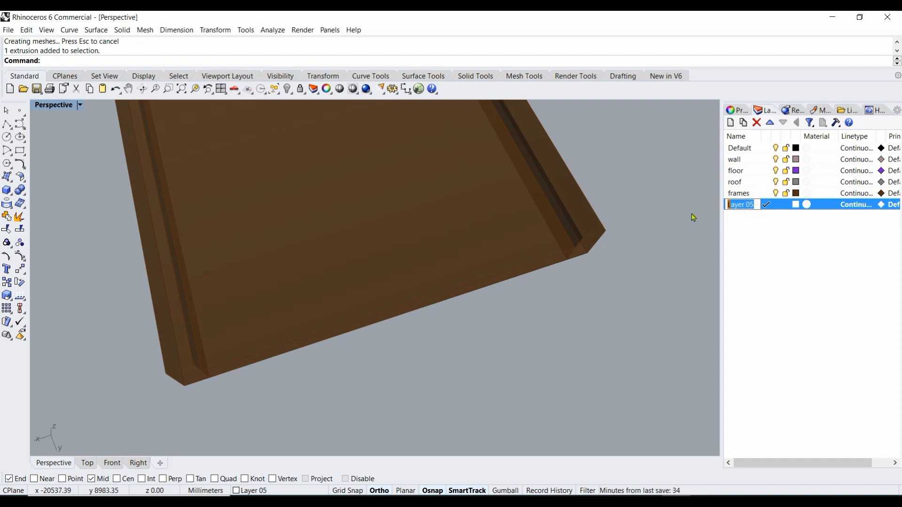
text(door)
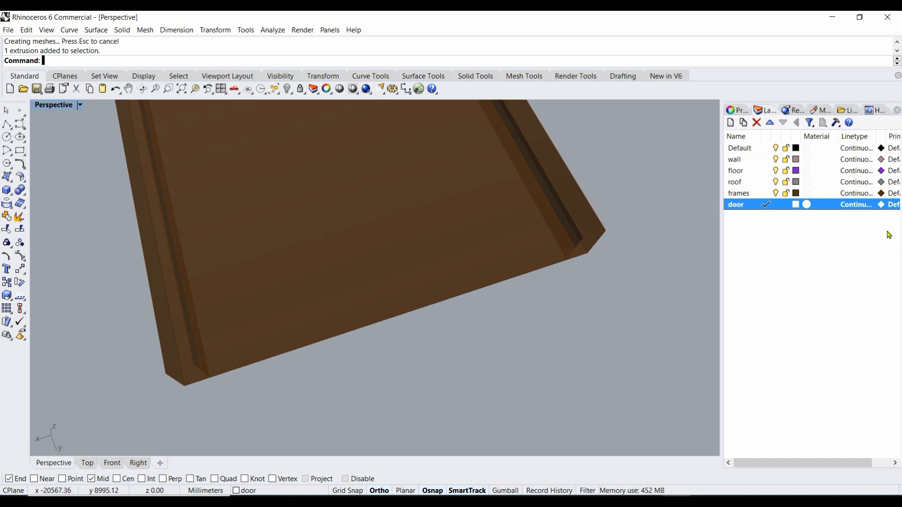
mouse_move(496, 265)
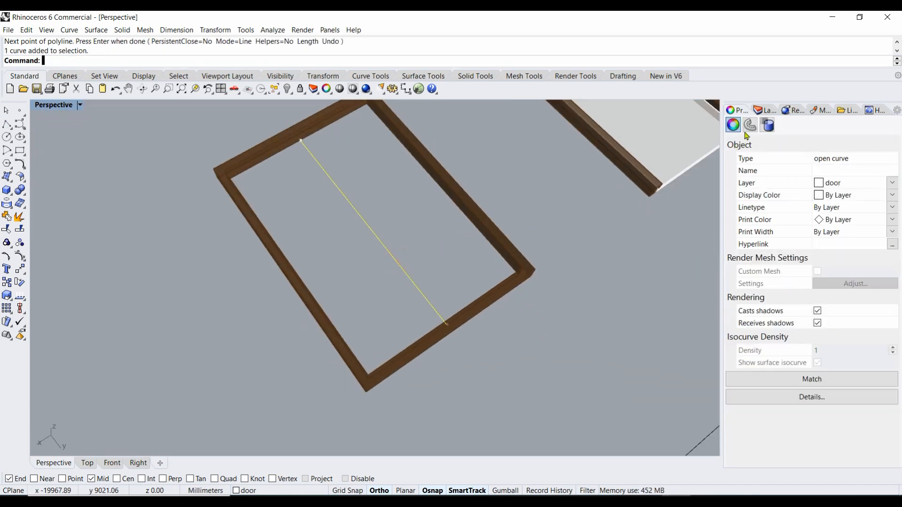
Step: Make frames the current layer and delete the rectangular frame's solid, keeping the centre line
click(749, 125)
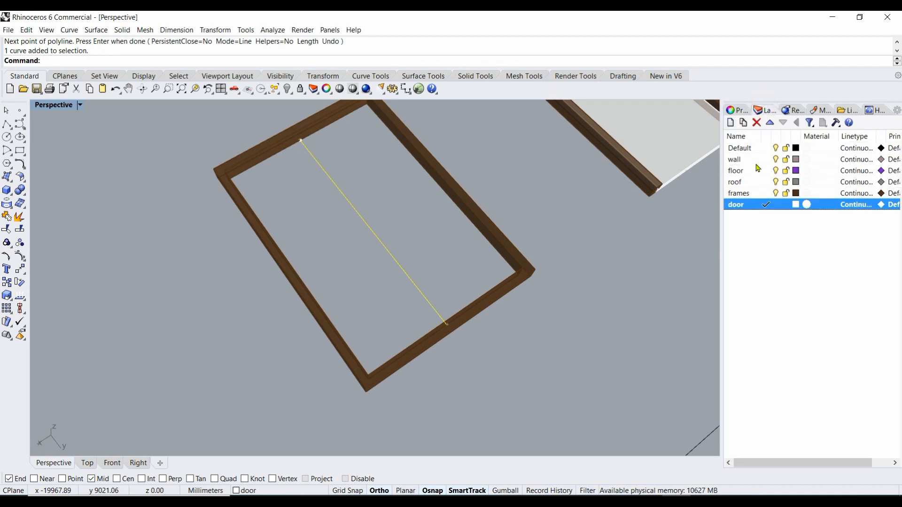
click(738, 192)
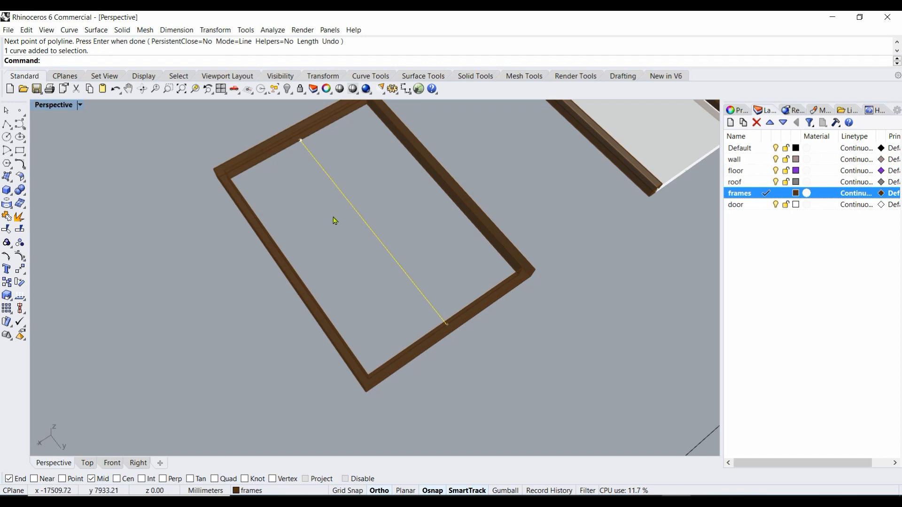
mouse_move(368, 213)
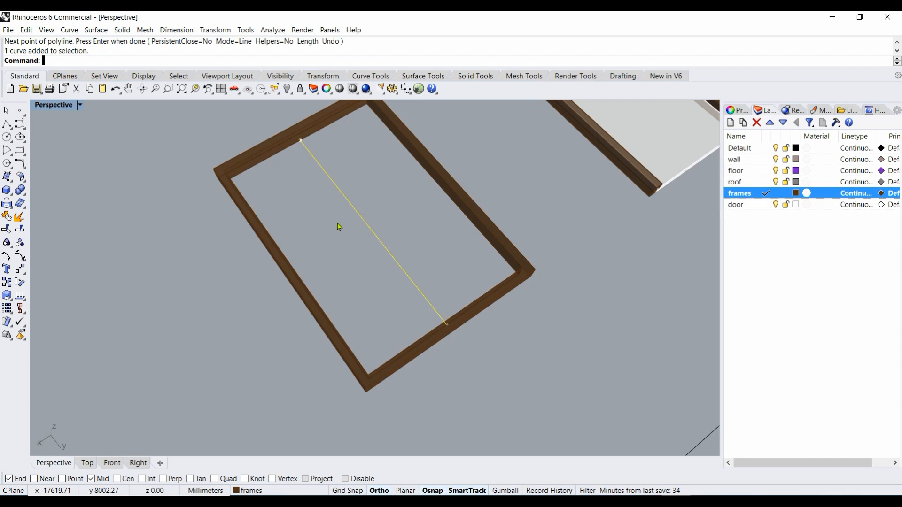
click(317, 227)
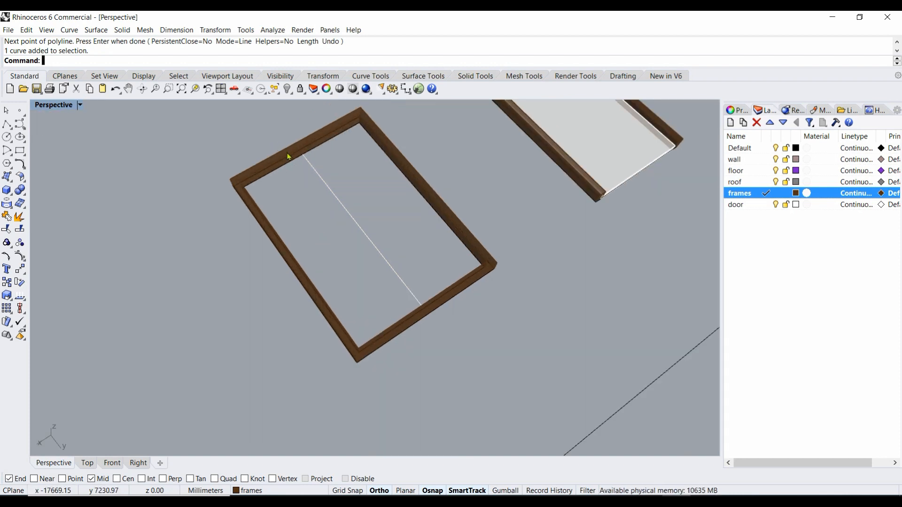
mouse_move(280, 155)
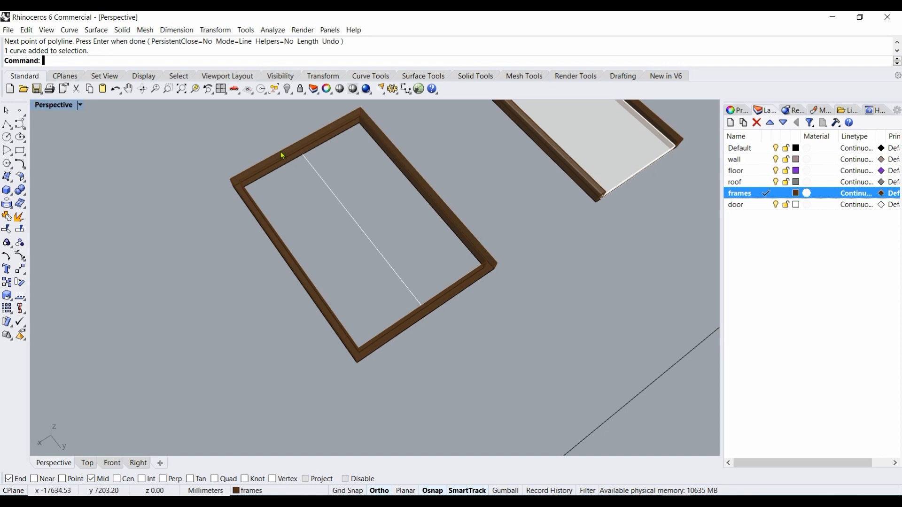
key(Delete)
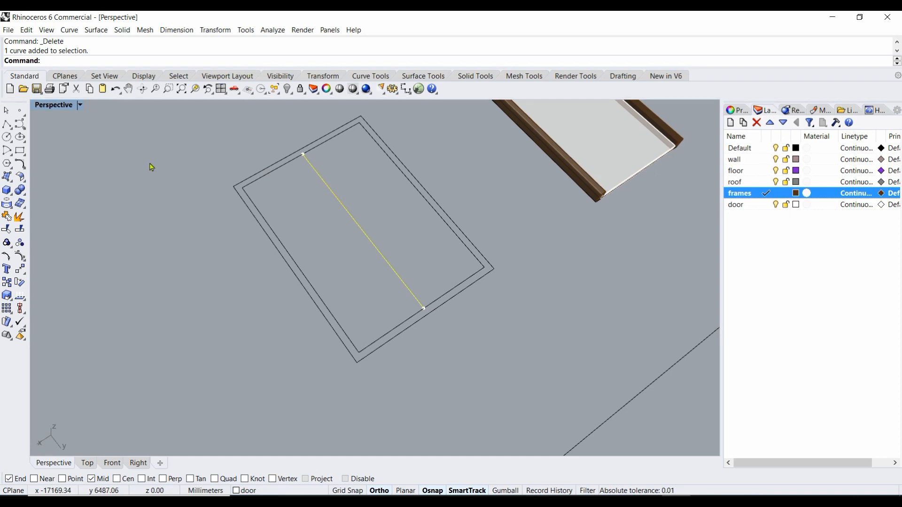
Step: Offset the centre line 25 to both sides to outline the mullion
text(Offset)
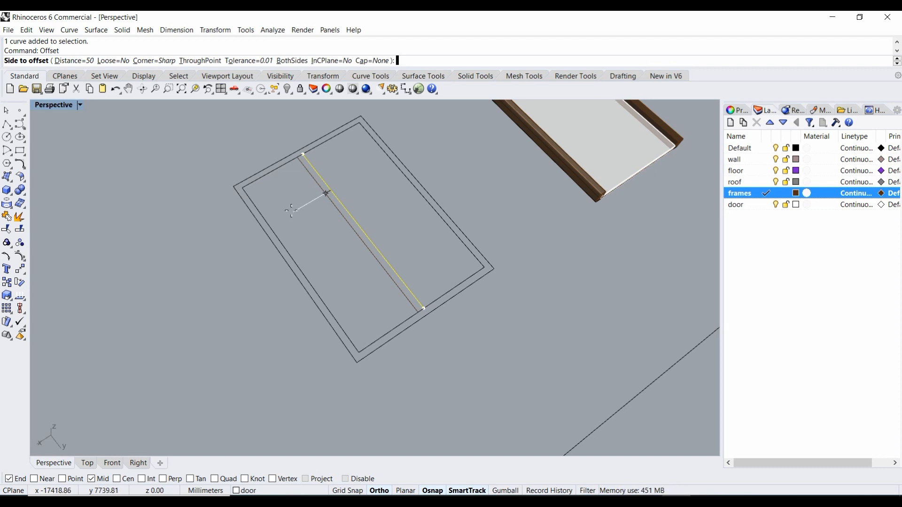
mouse_move(330, 200)
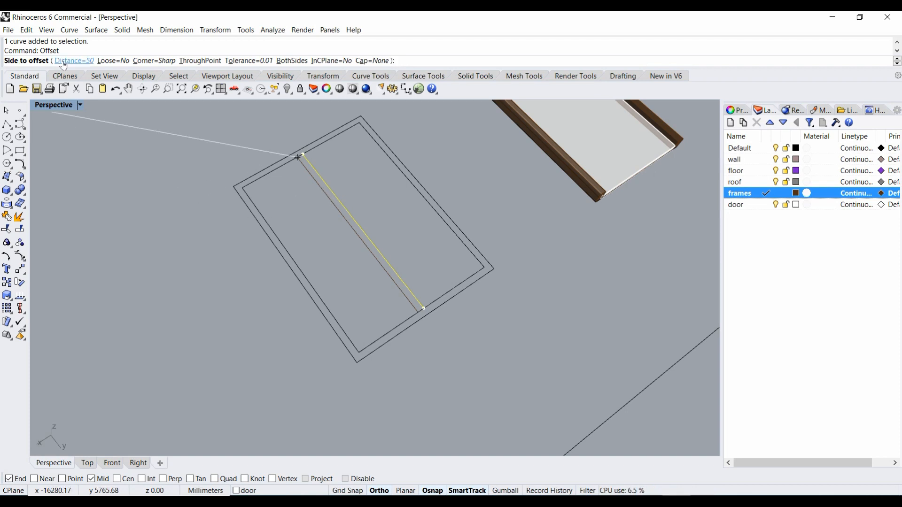
text(25)
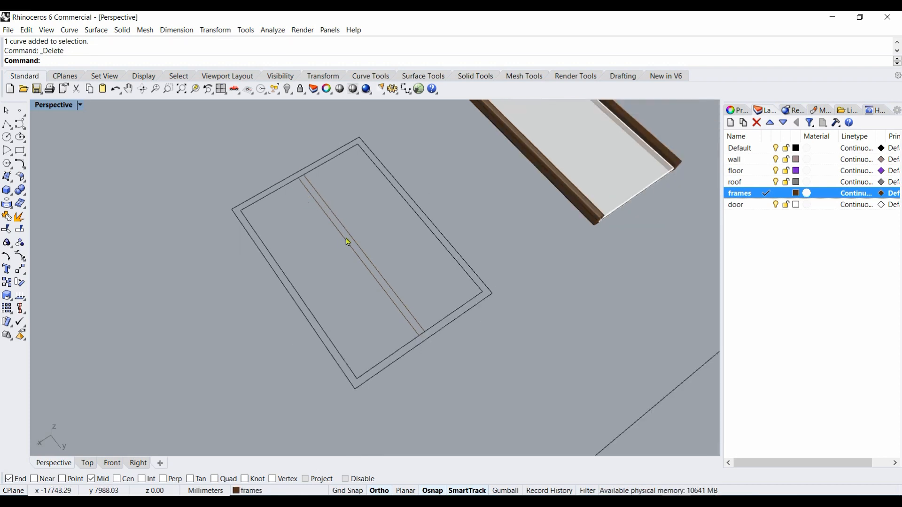
mouse_move(335, 192)
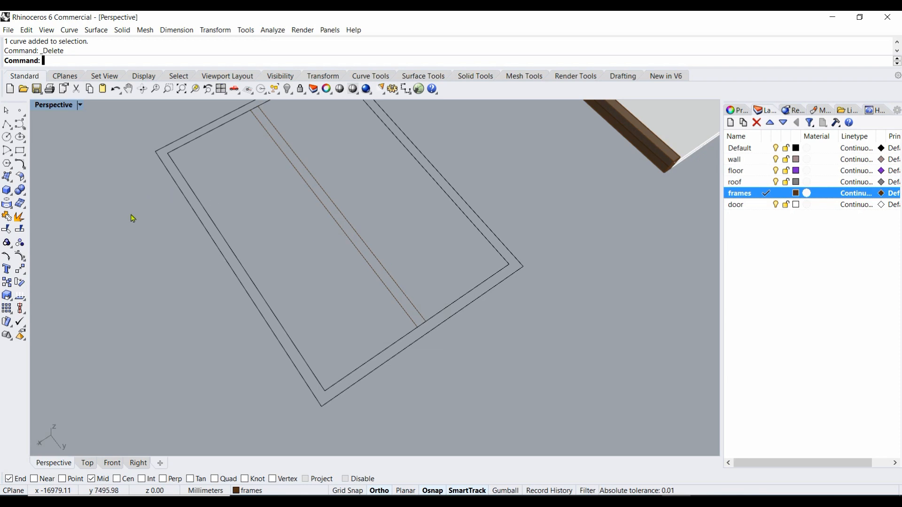
mouse_move(7, 229)
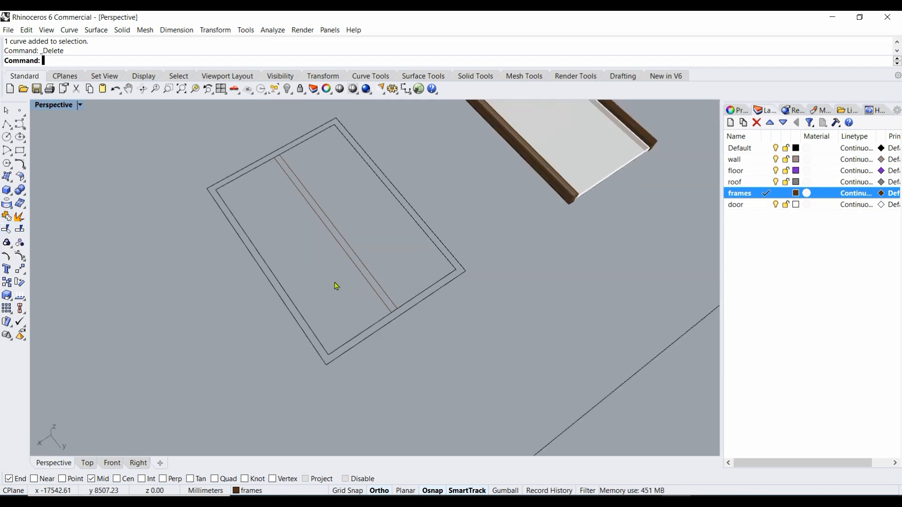
mouse_move(271, 220)
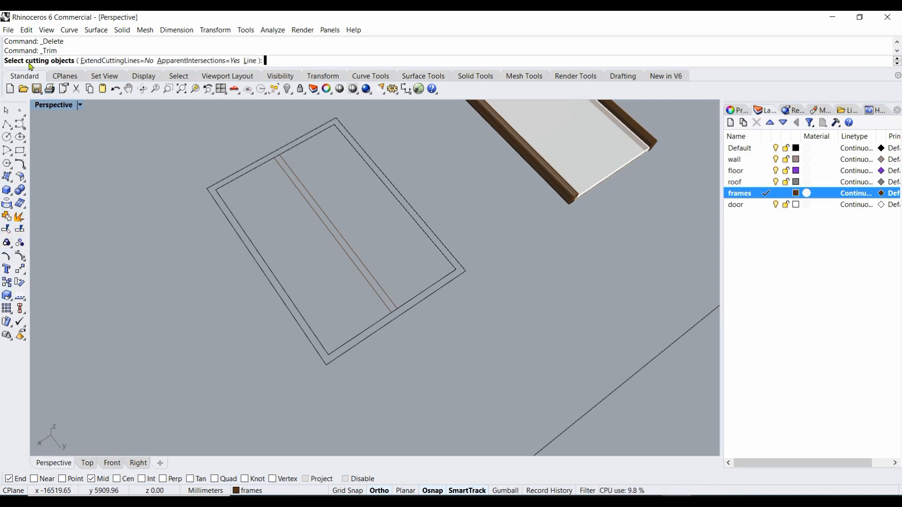
Step: Trim the inner frame outline between the two mullion lines, dividing the opening into two panes
click(281, 173)
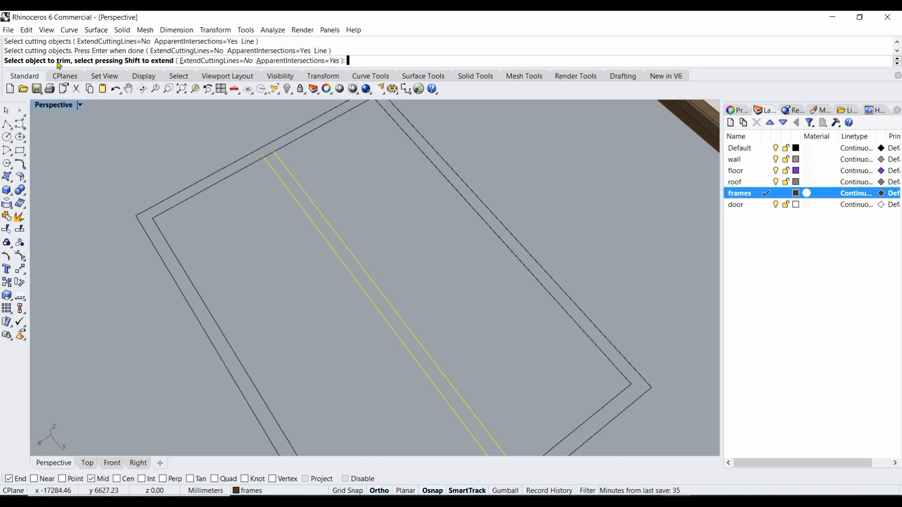
click(266, 154)
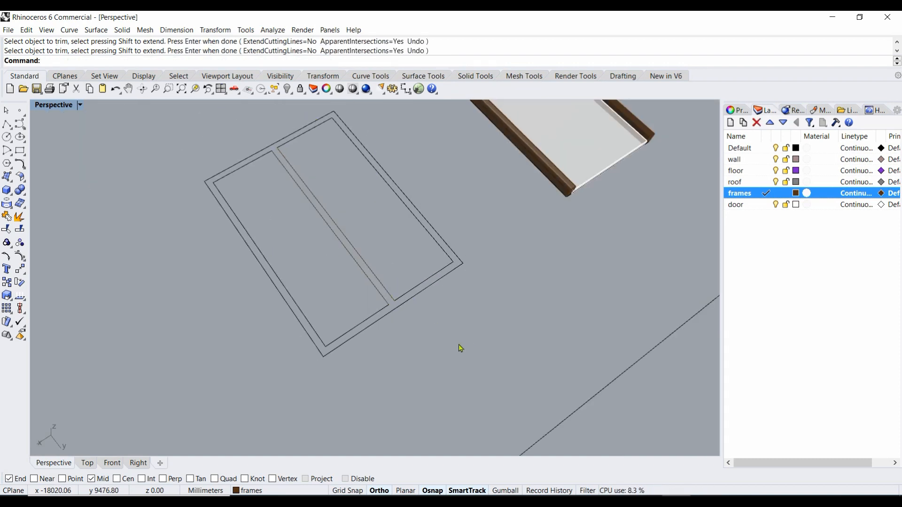
mouse_move(290, 155)
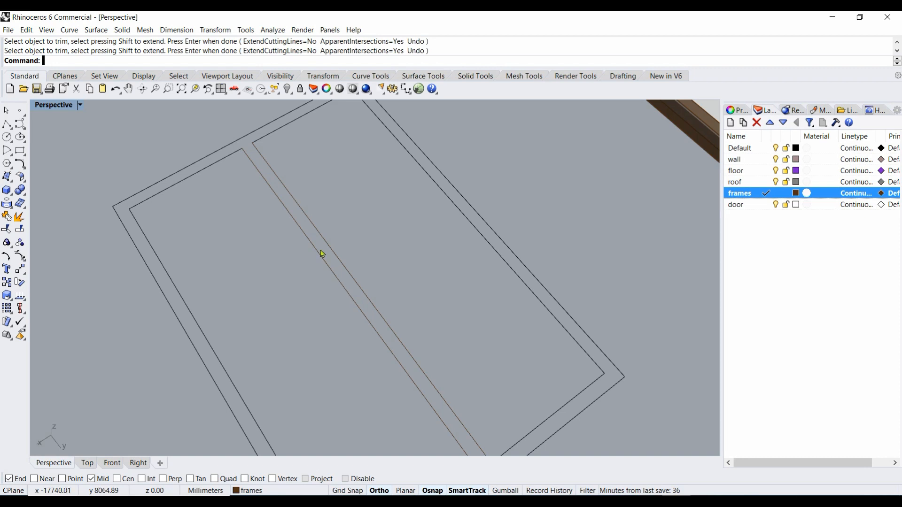
mouse_move(372, 220)
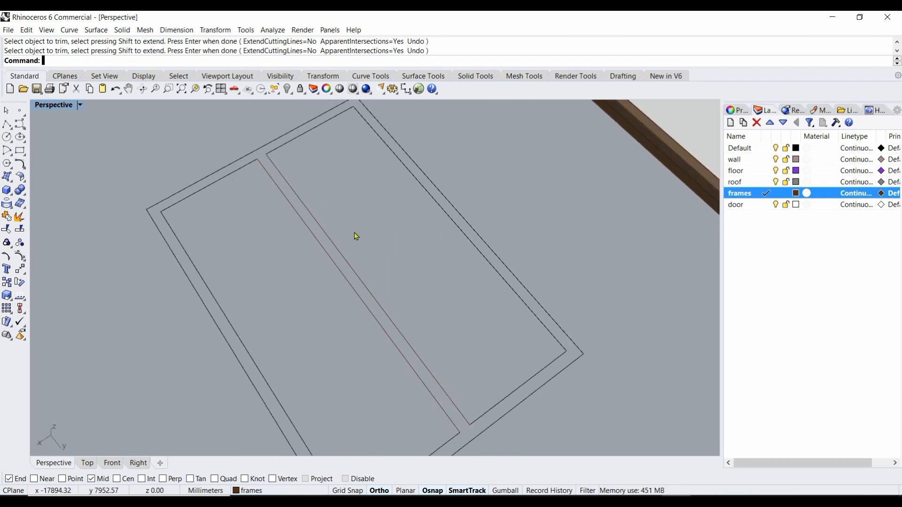
click(326, 167)
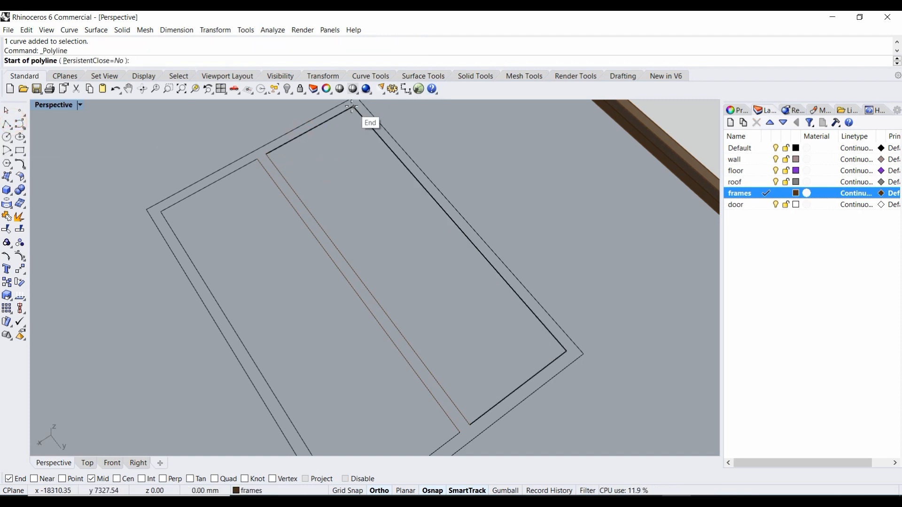
Step: Draw a line along the top inner edge of the right pane and move it 500 down the mullion
click(352, 107)
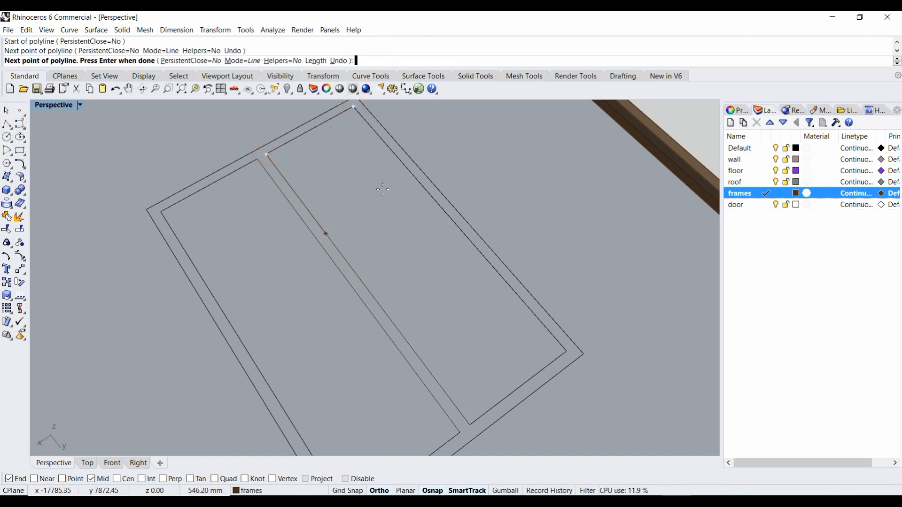
key(Return)
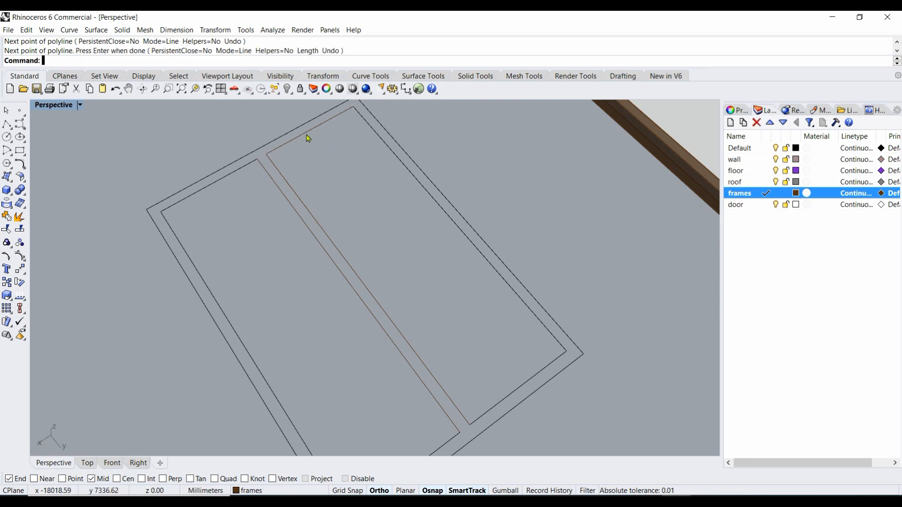
click(306, 152)
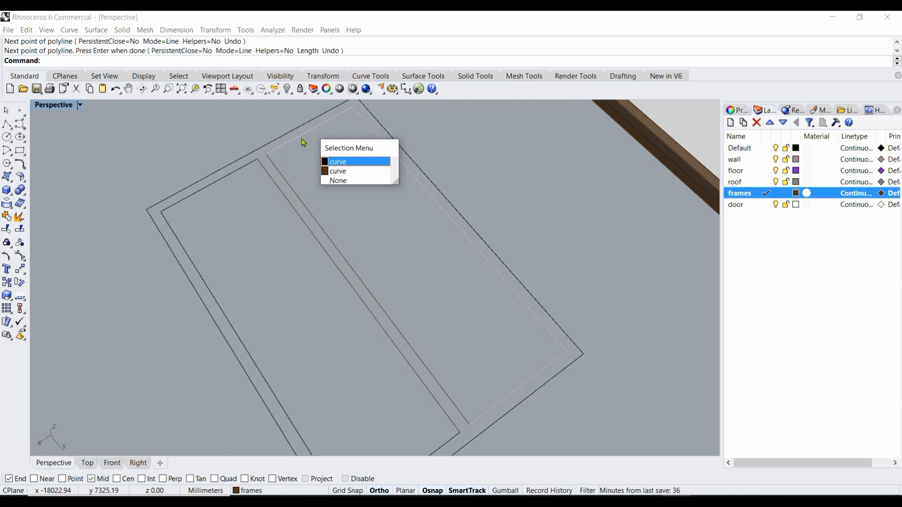
mouse_move(304, 140)
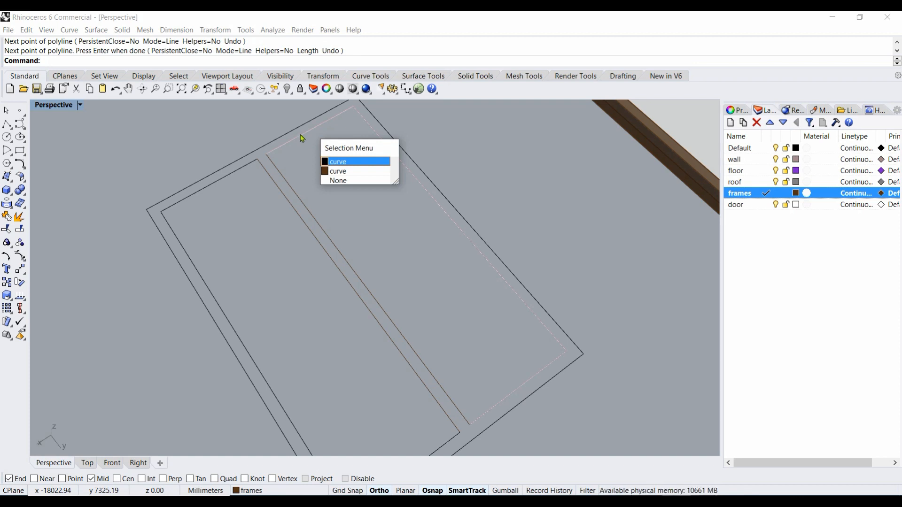
mouse_move(340, 165)
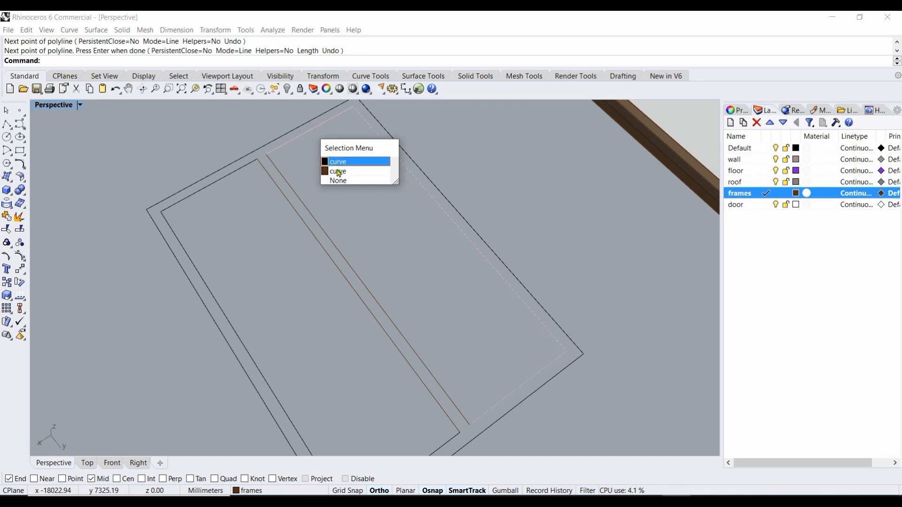
click(338, 160)
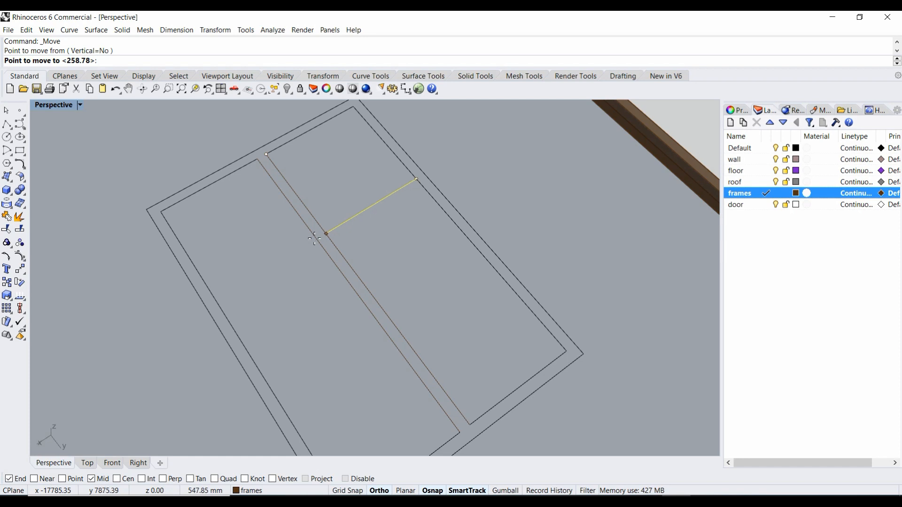
text(5)
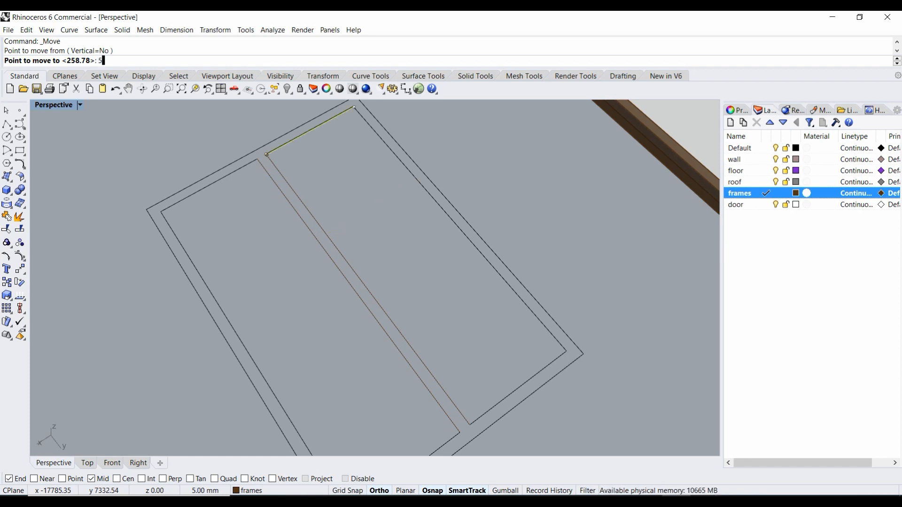
text(00)
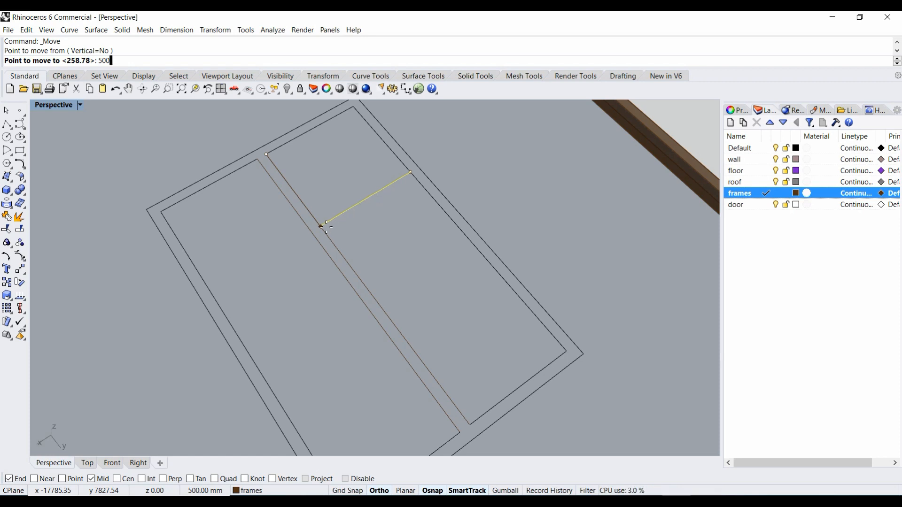
key(Return)
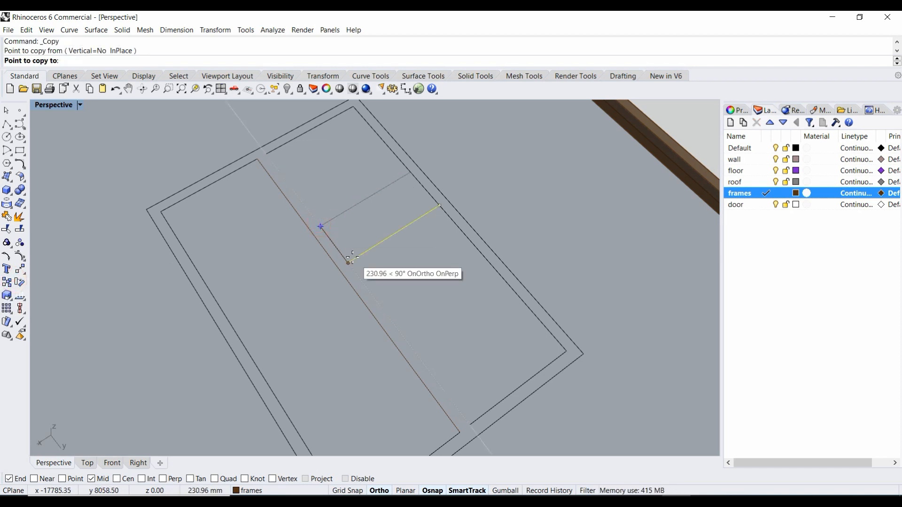
Step: Copy the moved line 50 further down to form the transom's second edge
text(50)
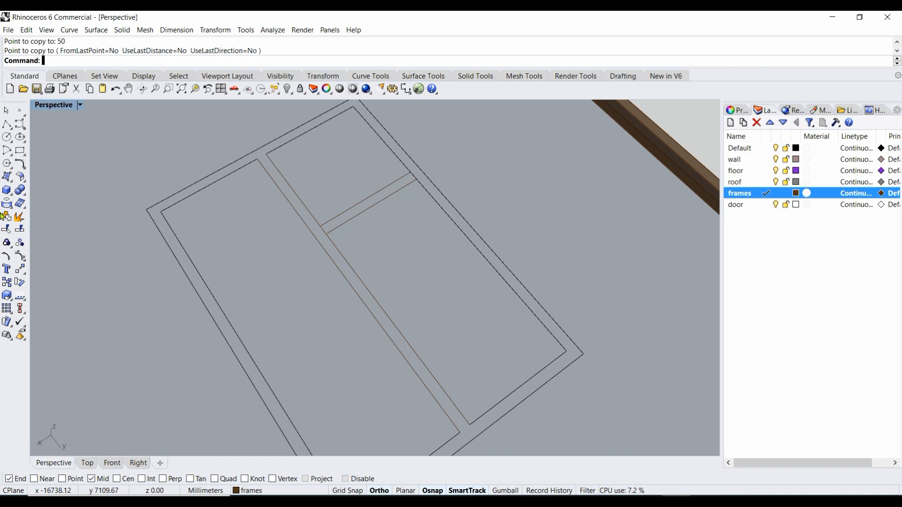
mouse_move(7, 230)
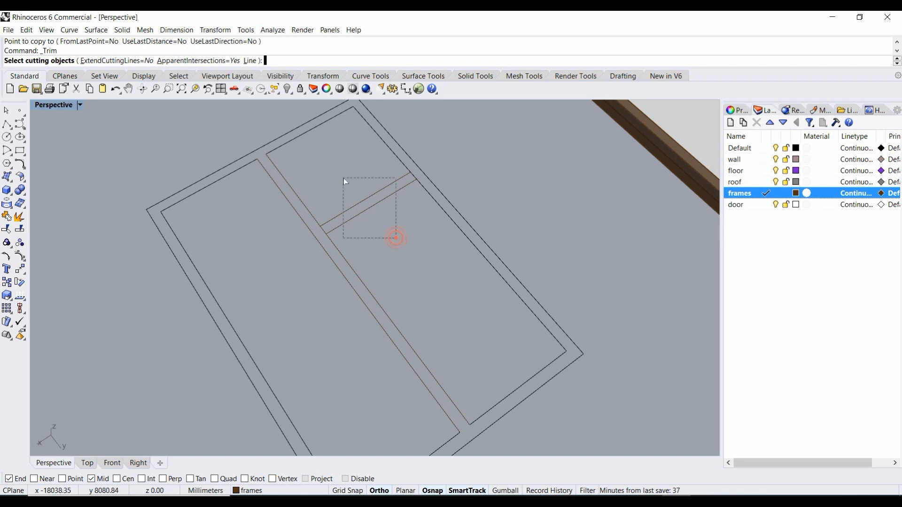
Step: Trim the mullion outline at the transom lines, splitting the right pane into two openings
click(380, 201)
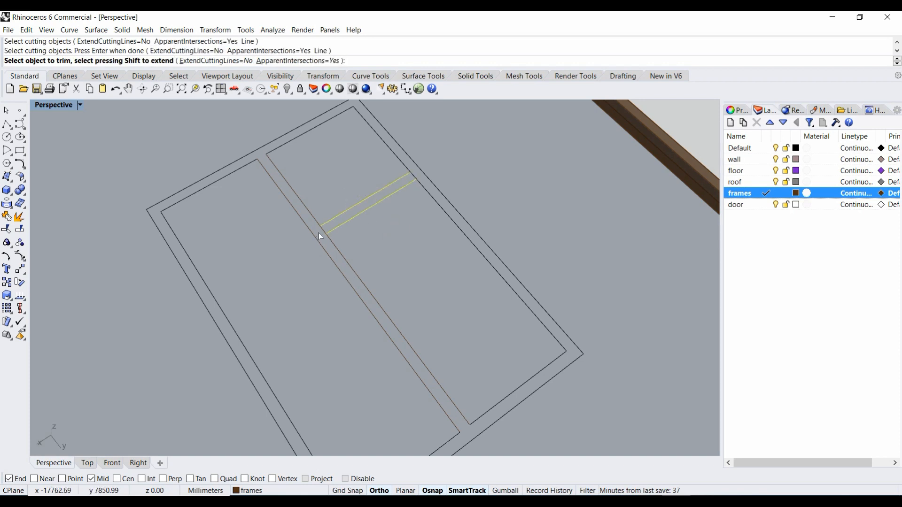
click(411, 175)
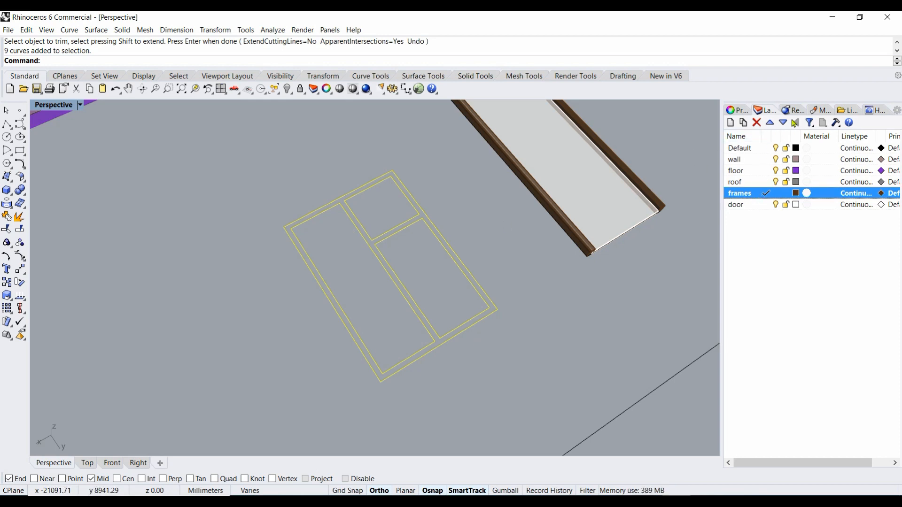
Step: Move the nine selected window-outline curves onto the Default layer via Properties
click(736, 110)
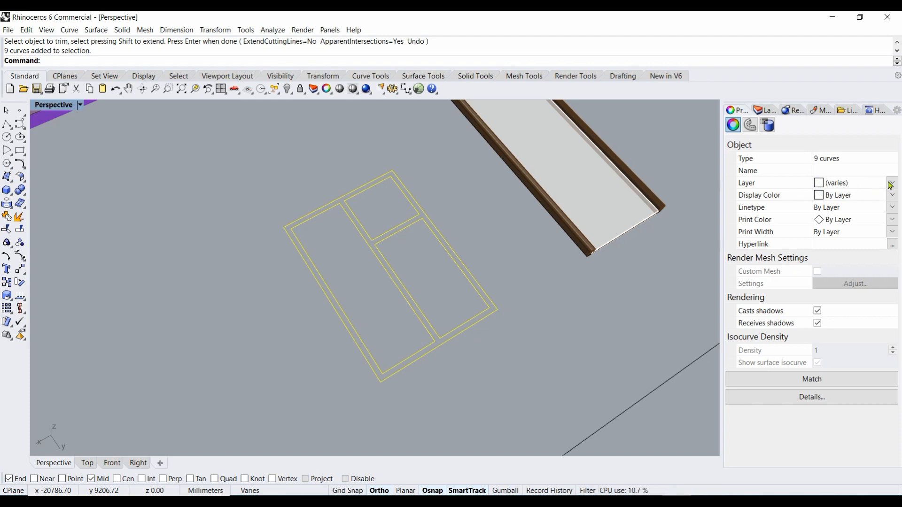
click(893, 183)
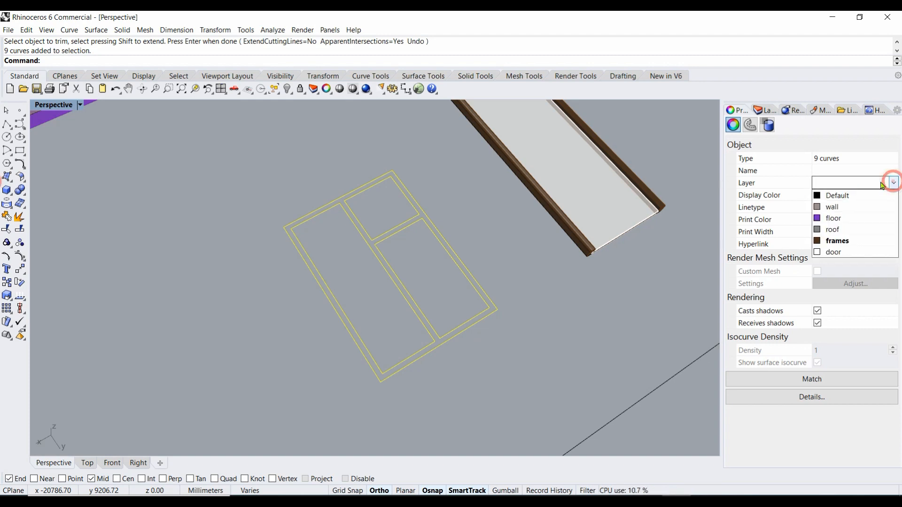
click(837, 195)
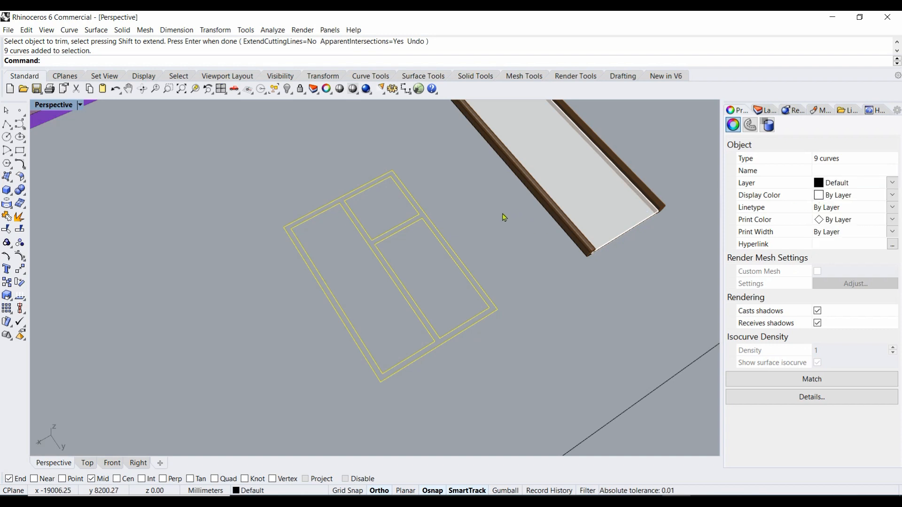
click(762, 110)
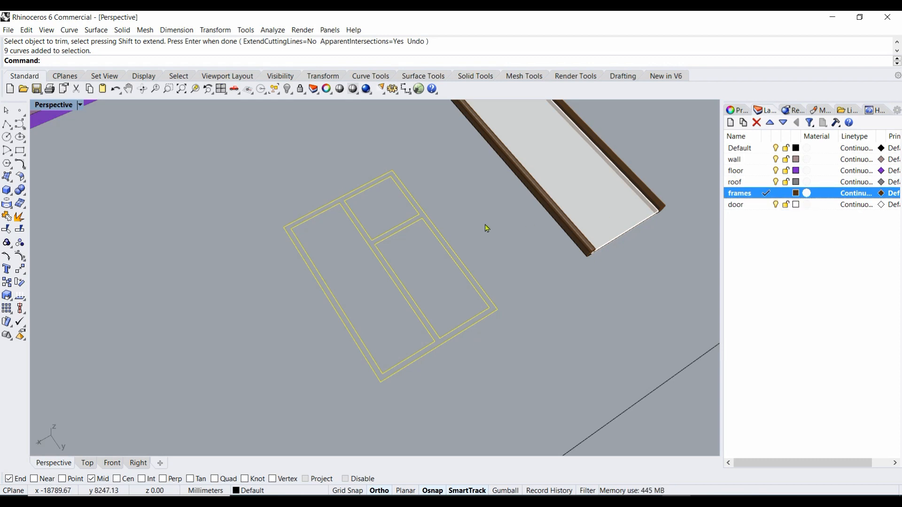
mouse_move(271, 283)
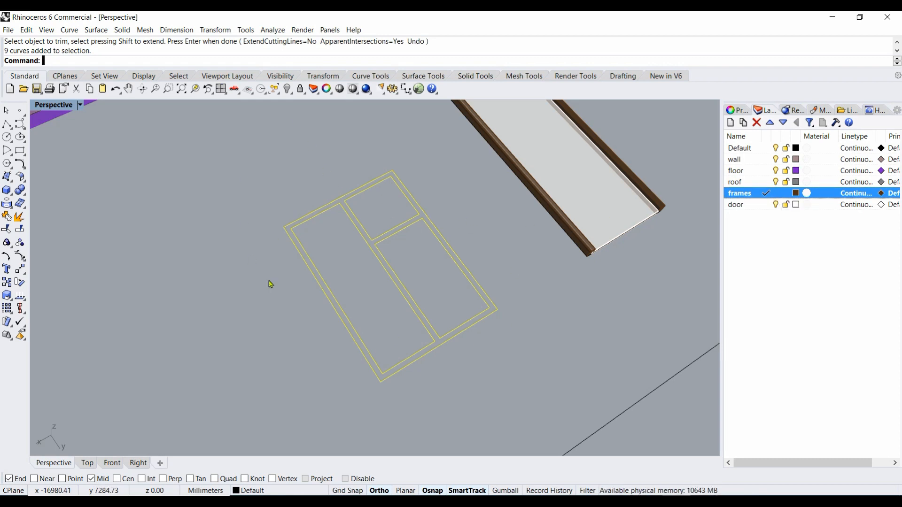
mouse_move(169, 299)
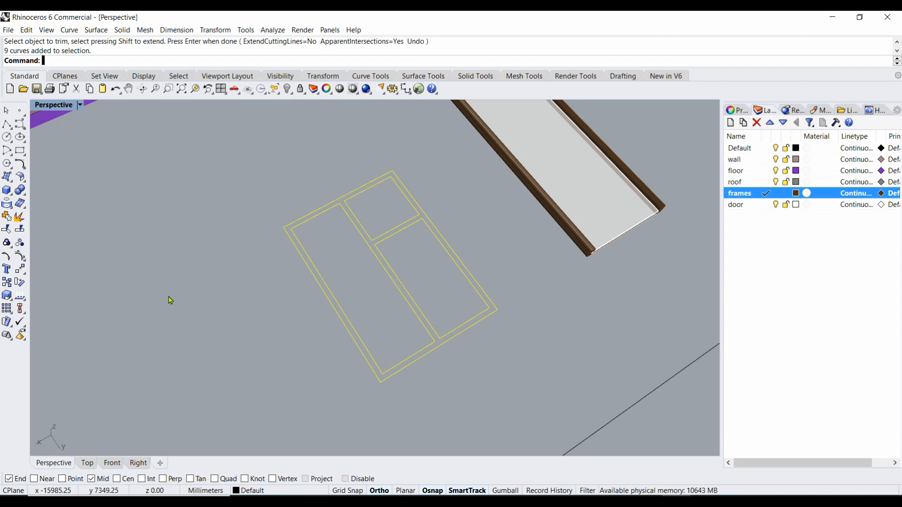
Step: Extrude the window outline curves 100 mm into a solid frame with ExtrudeCrv
text(ExtrudeCrv)
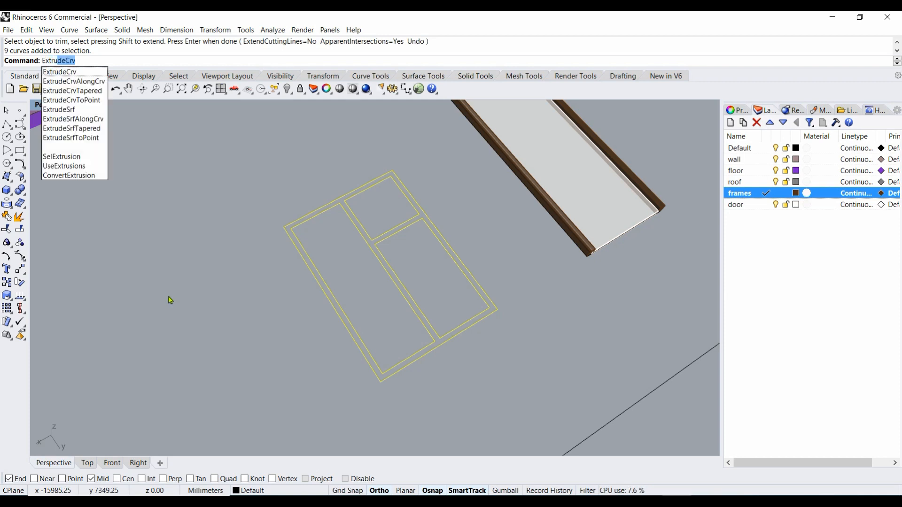
click(58, 72)
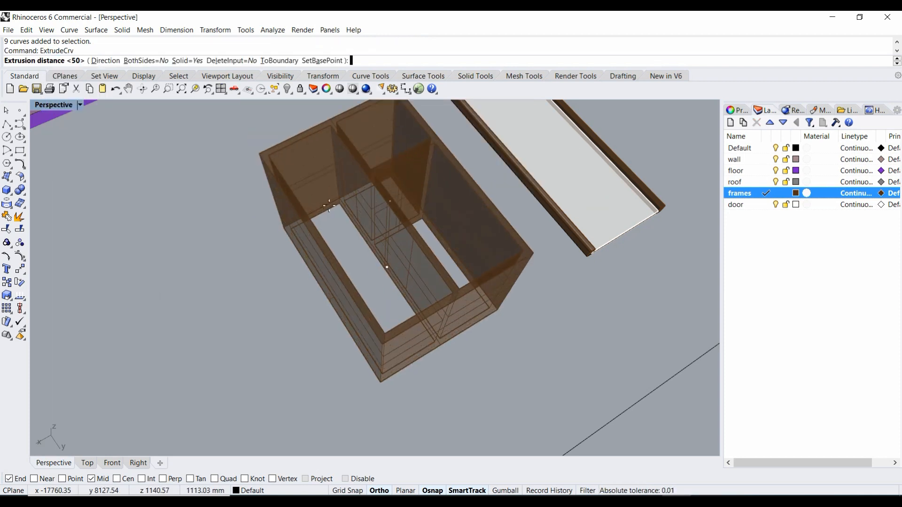
mouse_move(333, 209)
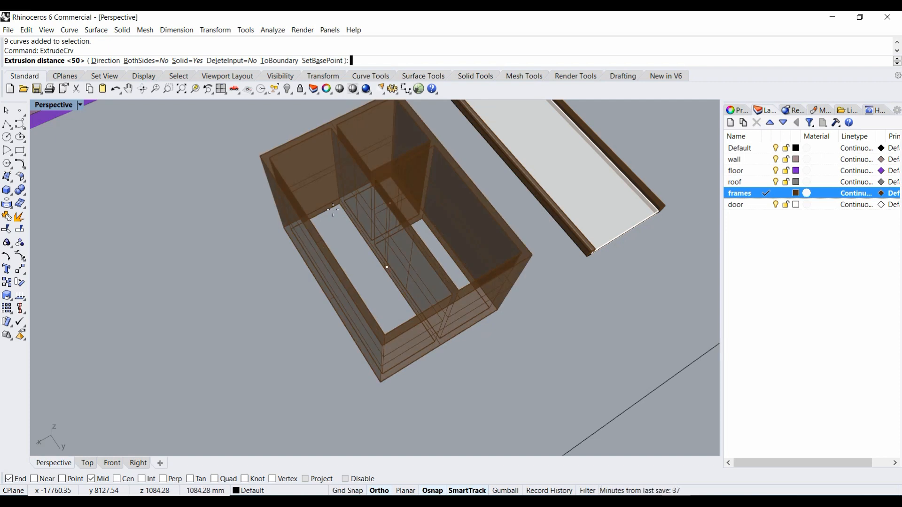
text(100)
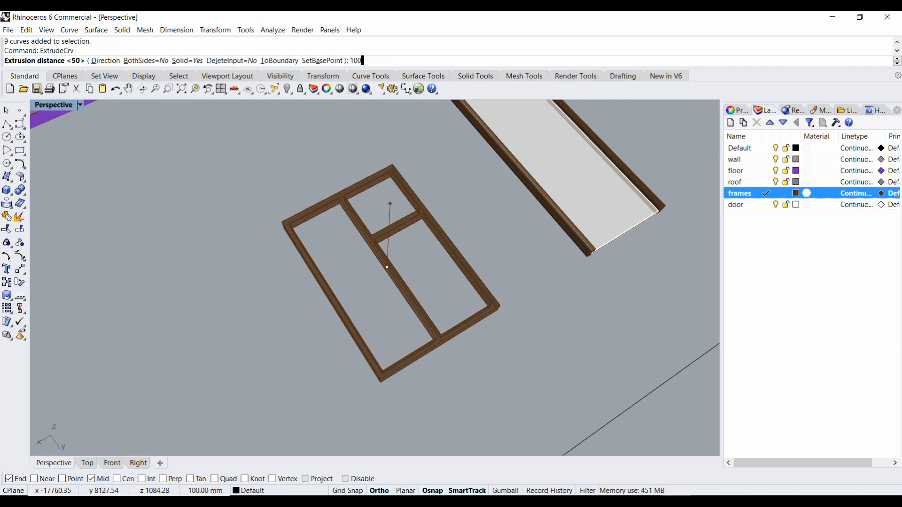
key(Return)
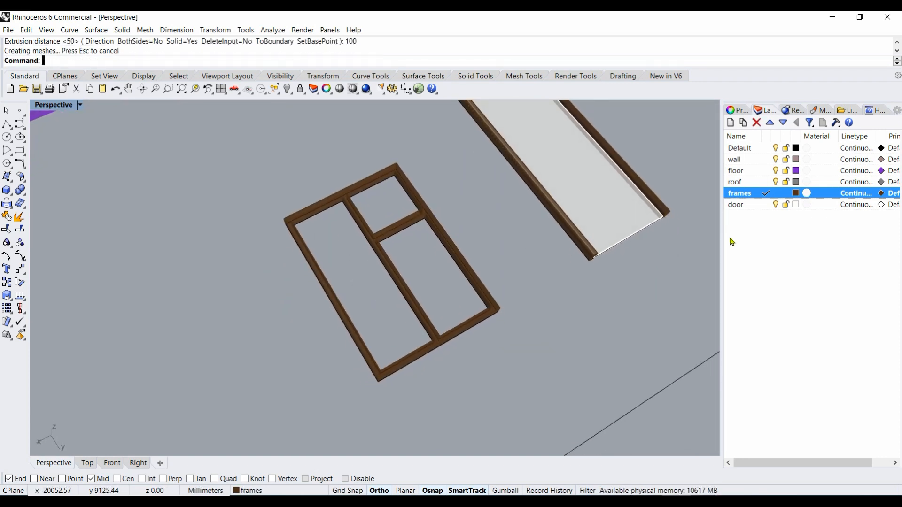
mouse_move(729, 122)
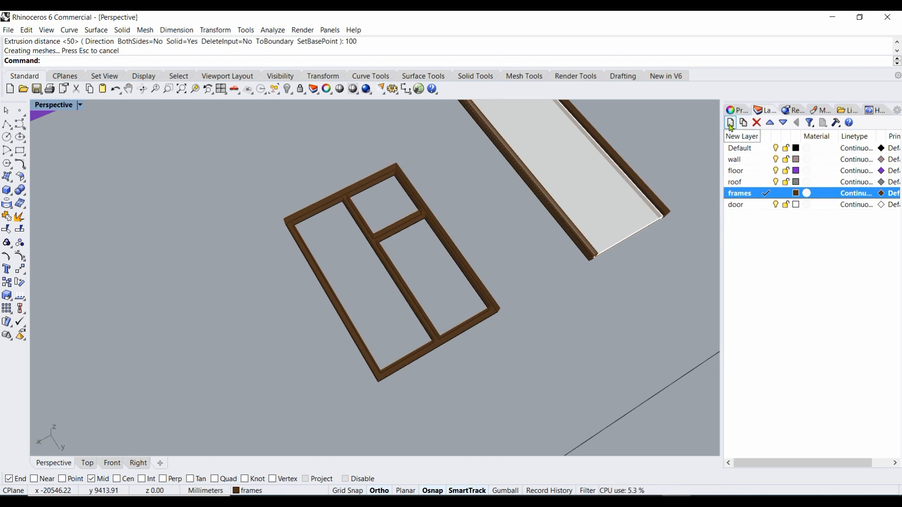
Step: Create a new 'glass' layer and set its colour to blue
click(729, 122)
text(glass)
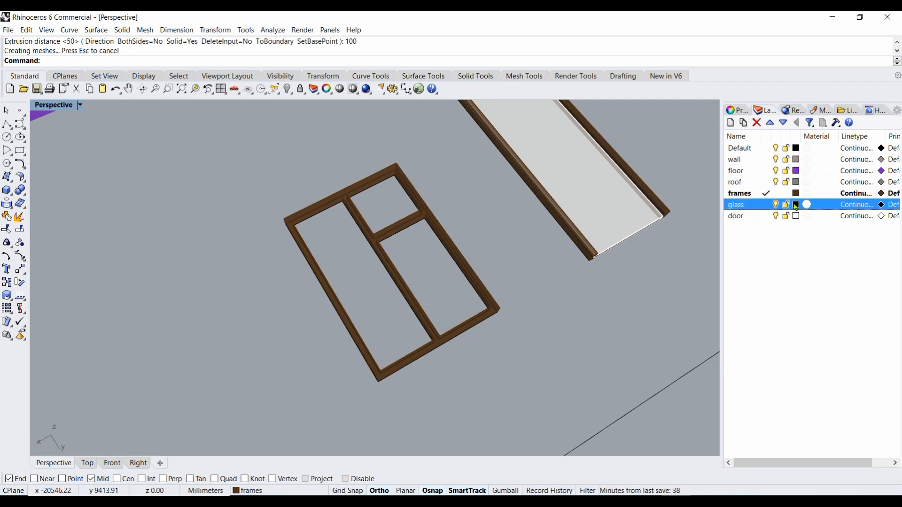
click(795, 204)
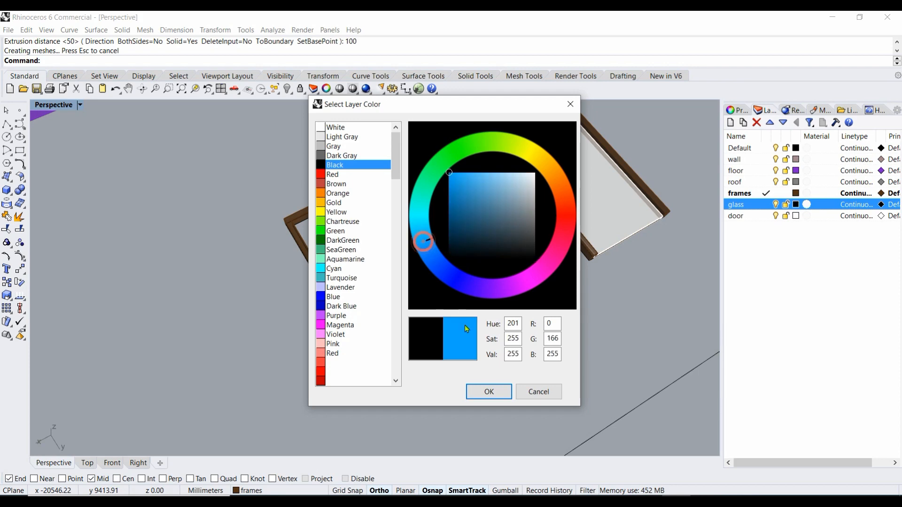
click(472, 198)
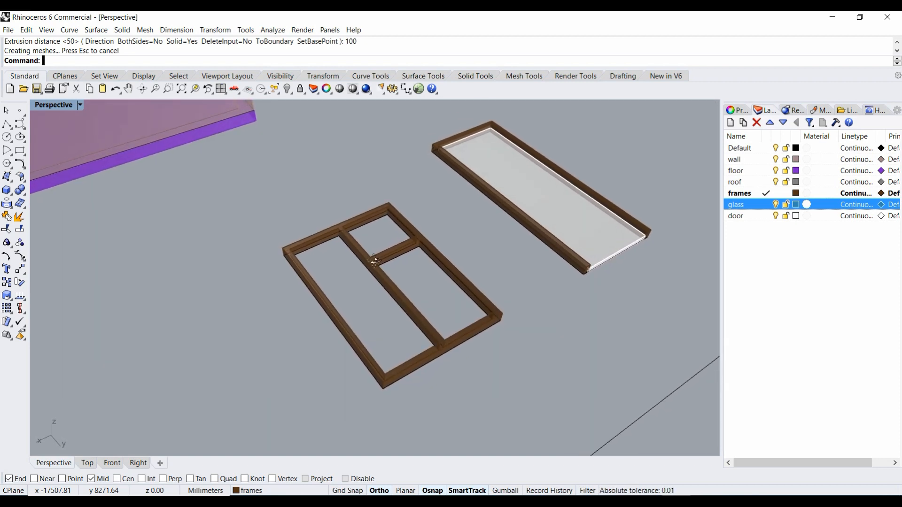
mouse_move(346, 265)
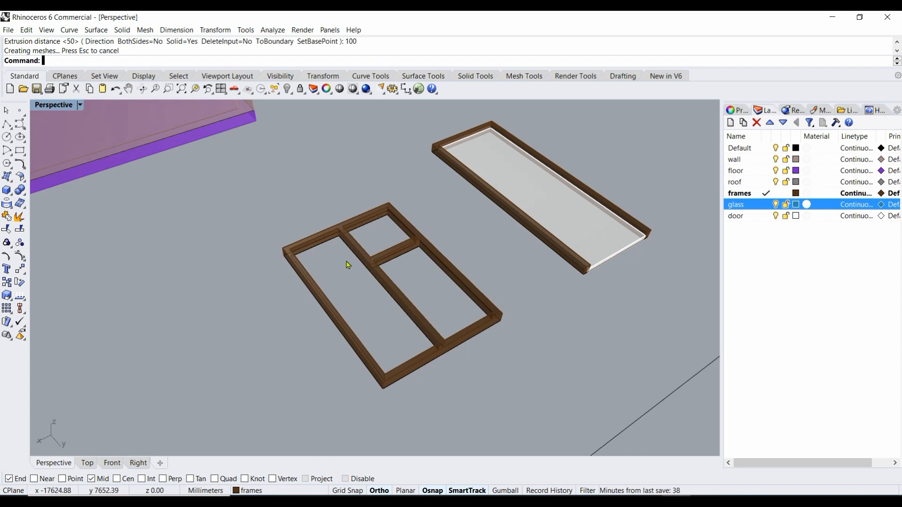
mouse_move(350, 270)
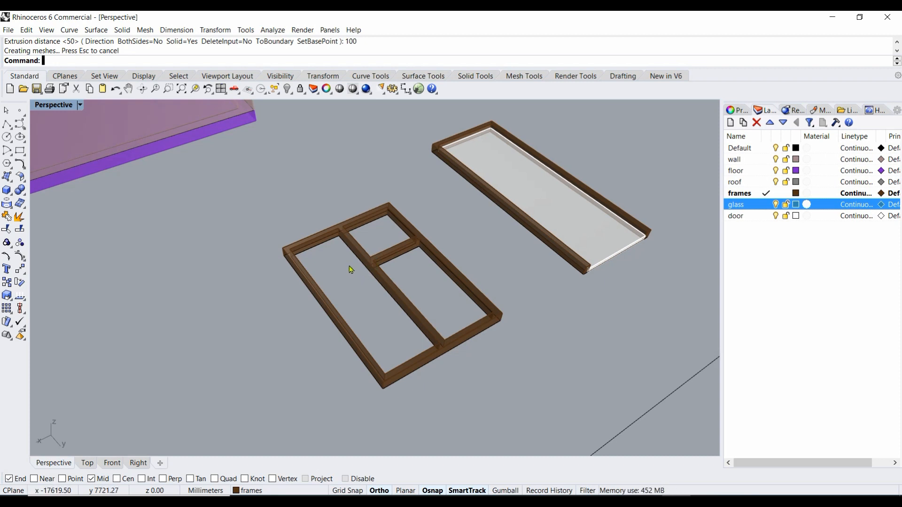
mouse_move(373, 308)
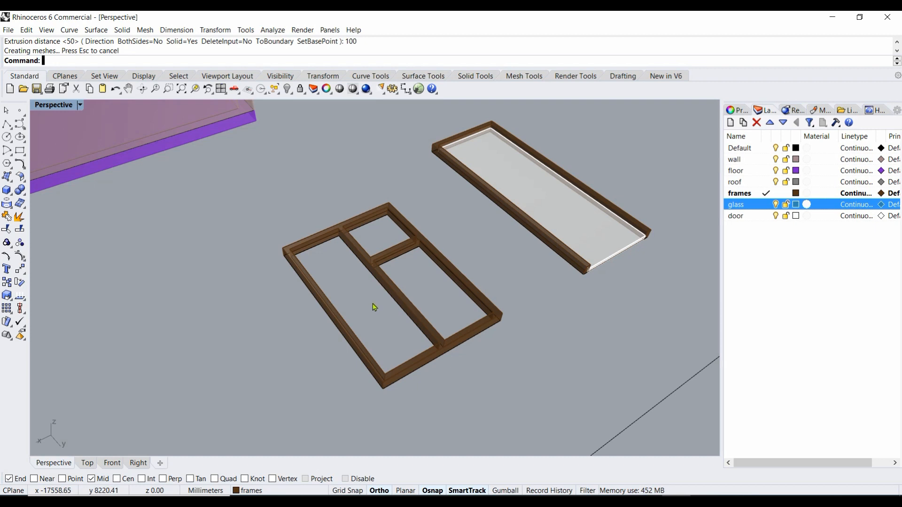
mouse_move(321, 261)
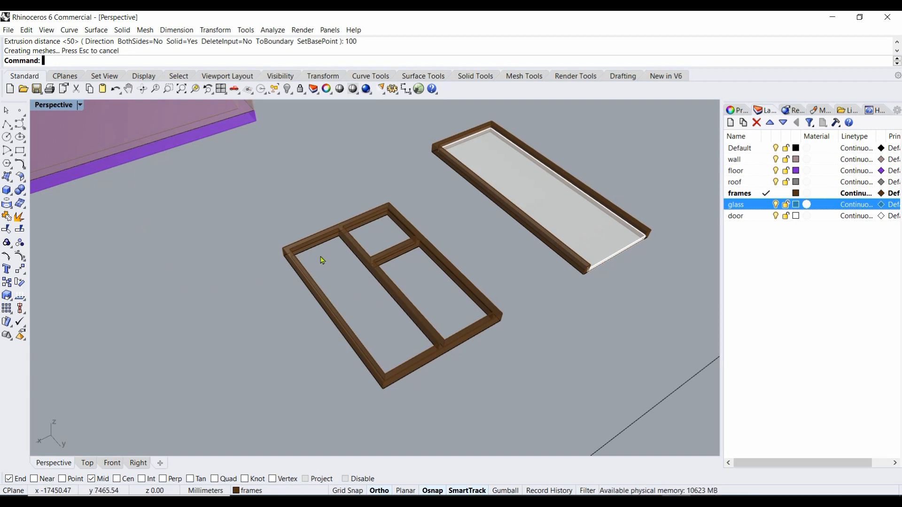
mouse_move(322, 262)
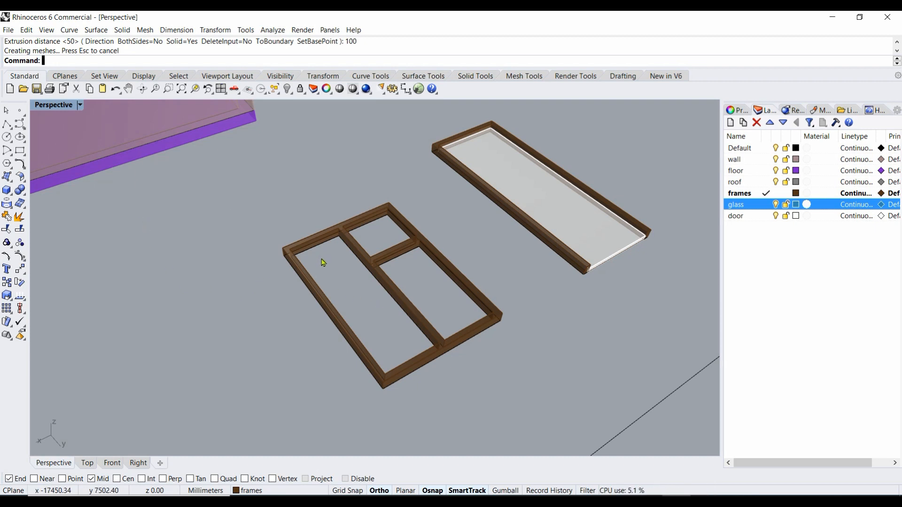
mouse_move(309, 270)
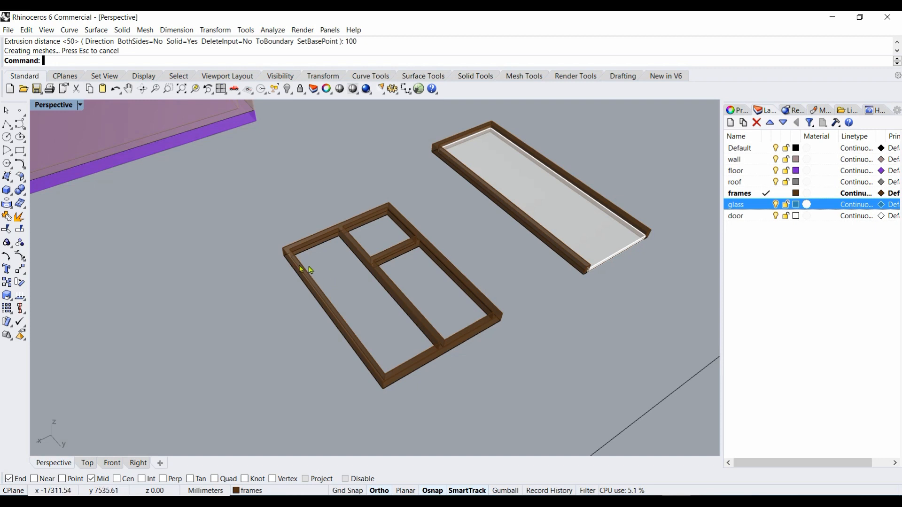
mouse_move(385, 204)
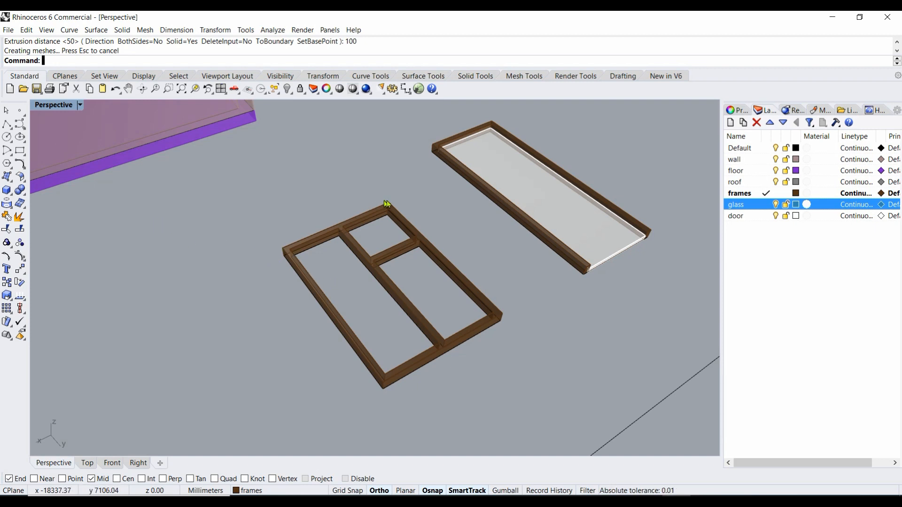
mouse_move(70, 44)
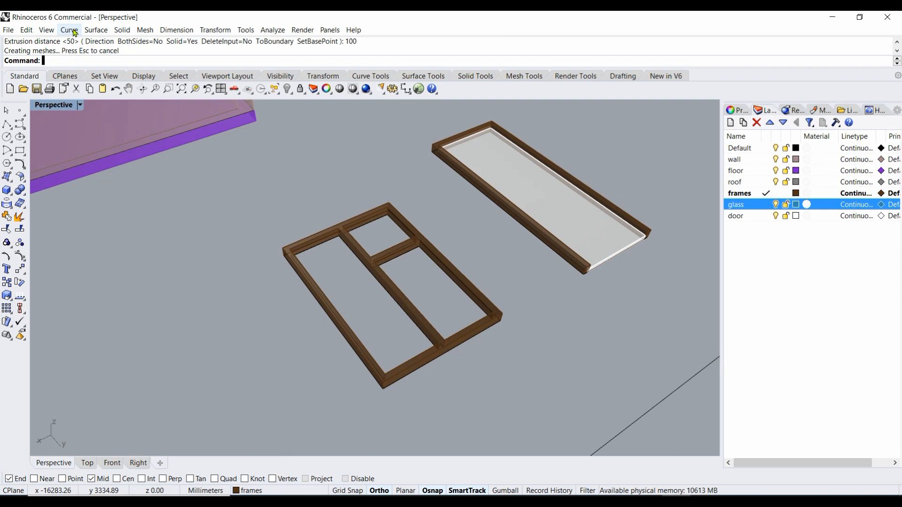
mouse_move(96, 30)
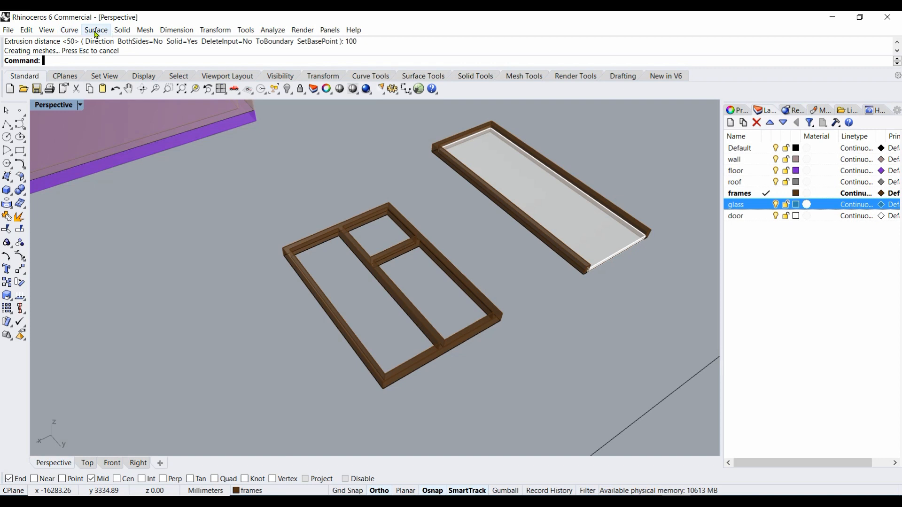
Step: Start a Plane from 3 Points from the Surface menu for the glass pane
click(96, 30)
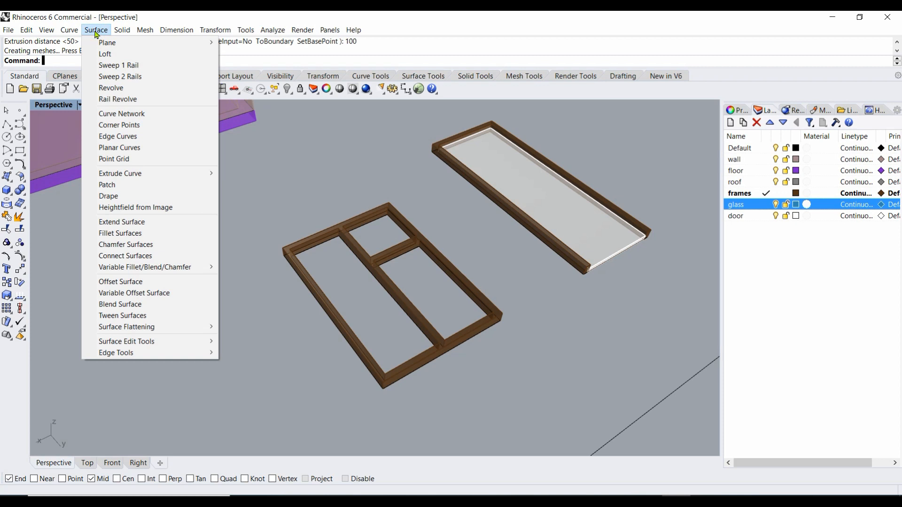
mouse_move(107, 43)
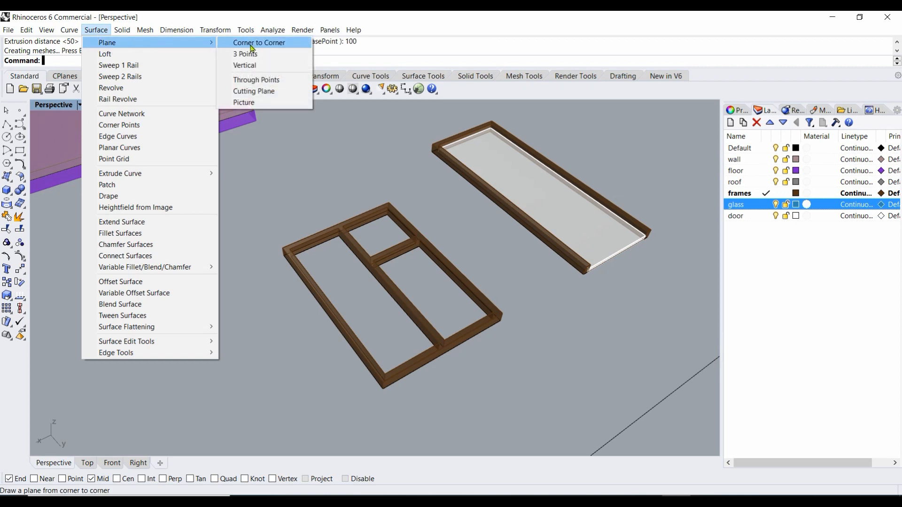
mouse_move(245, 54)
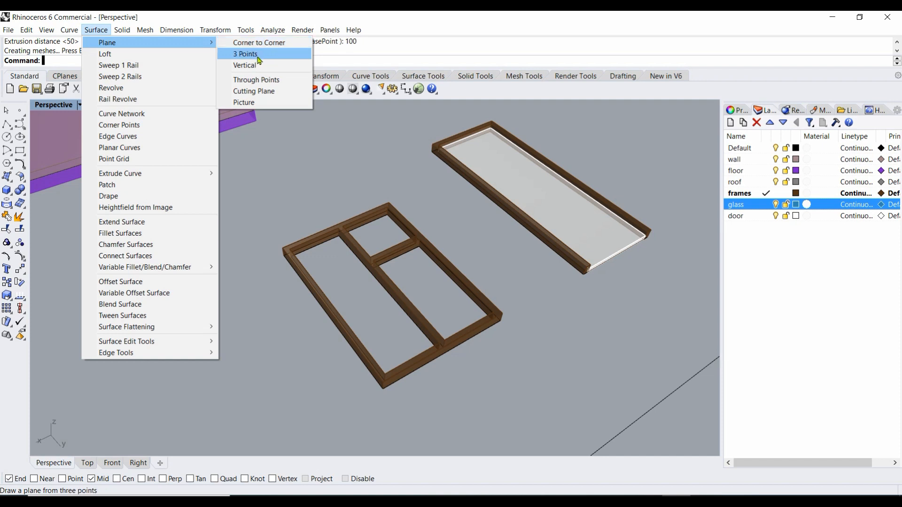
mouse_move(250, 58)
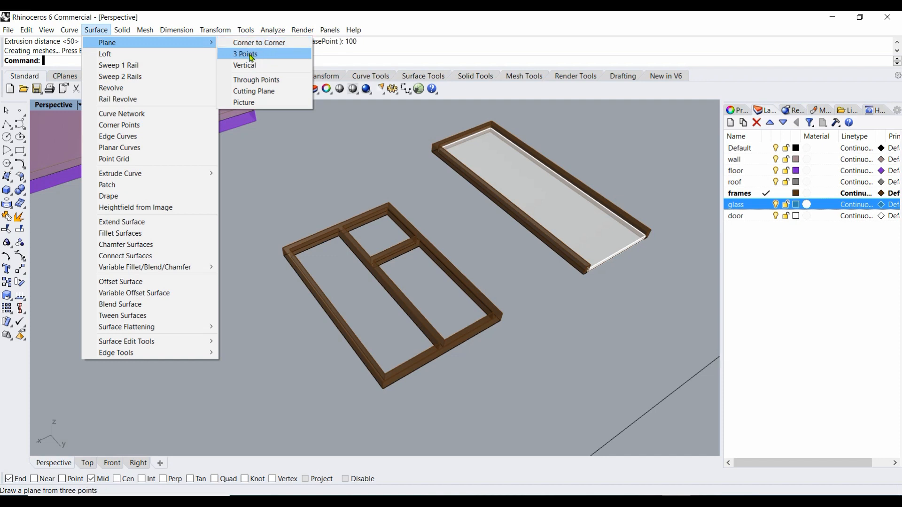
click(244, 54)
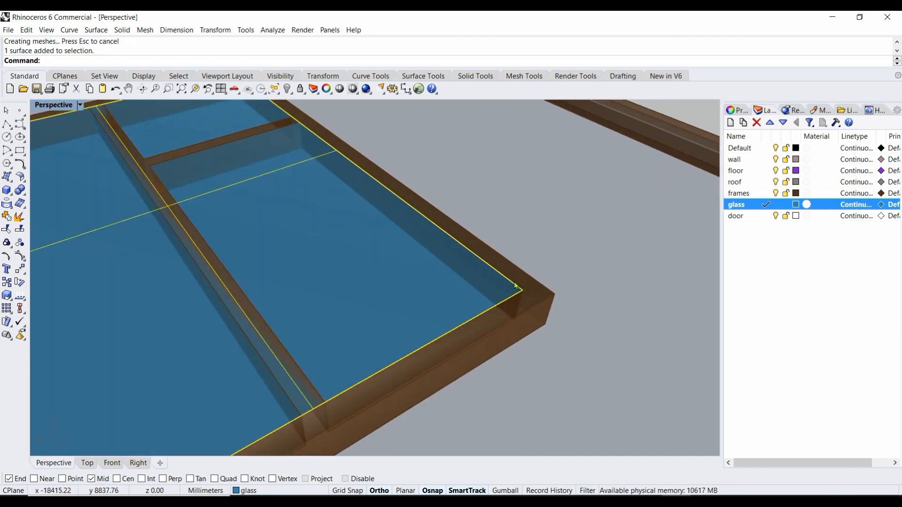
mouse_move(557, 325)
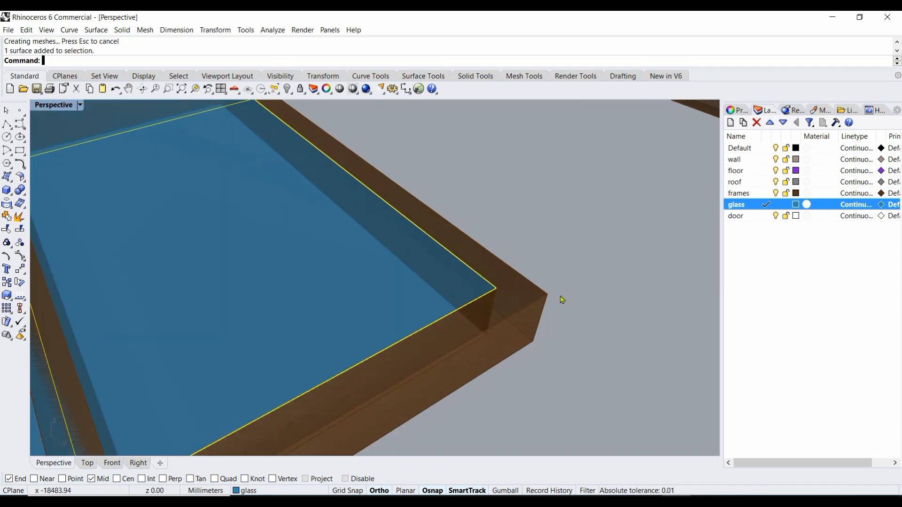
mouse_move(488, 297)
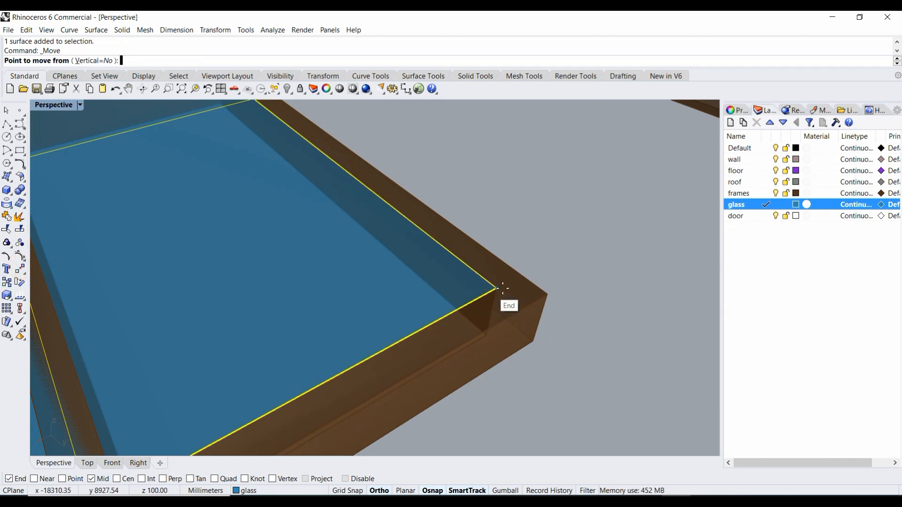
mouse_move(495, 287)
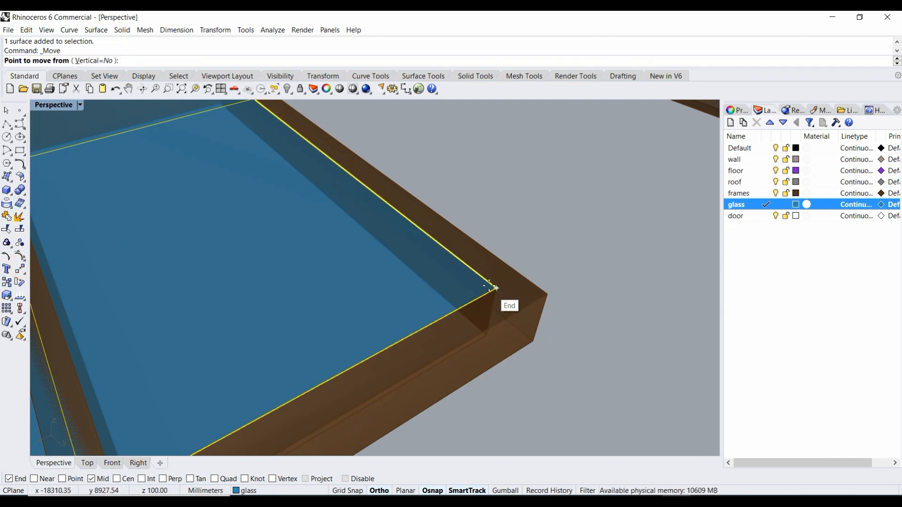
mouse_move(544, 291)
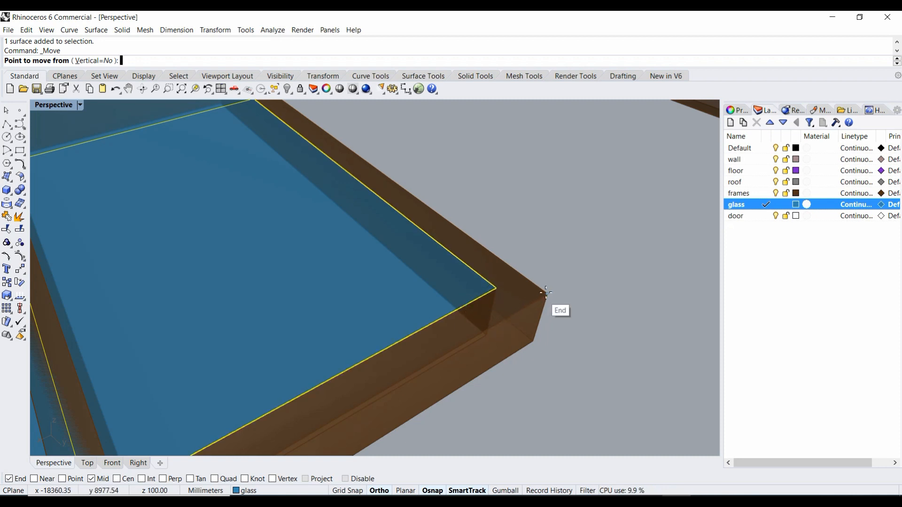
mouse_move(489, 285)
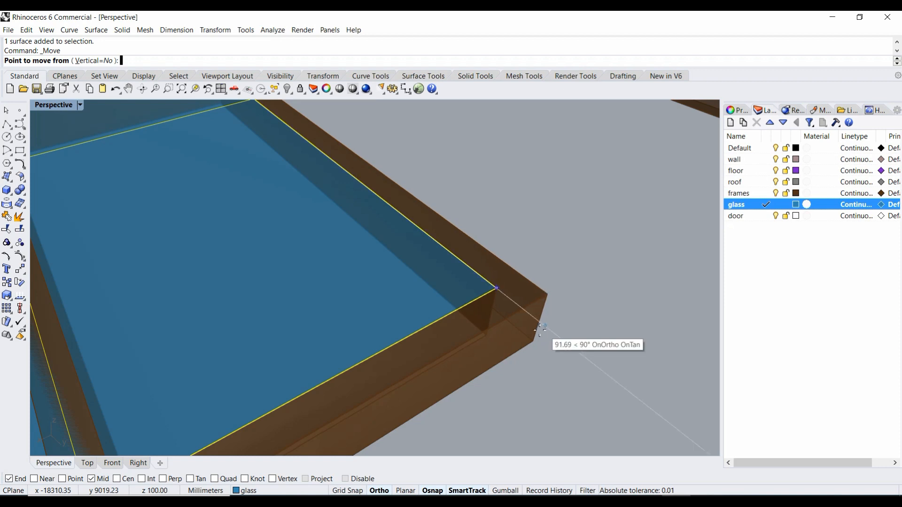
mouse_move(541, 293)
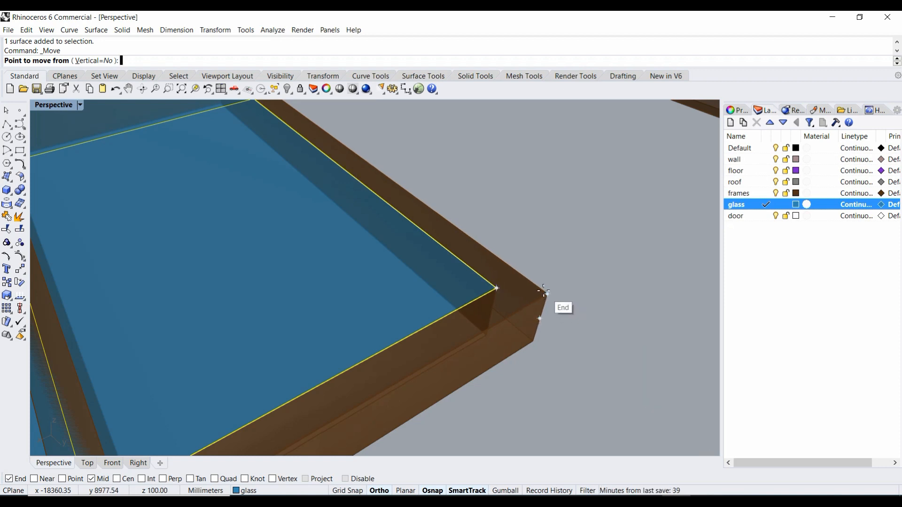